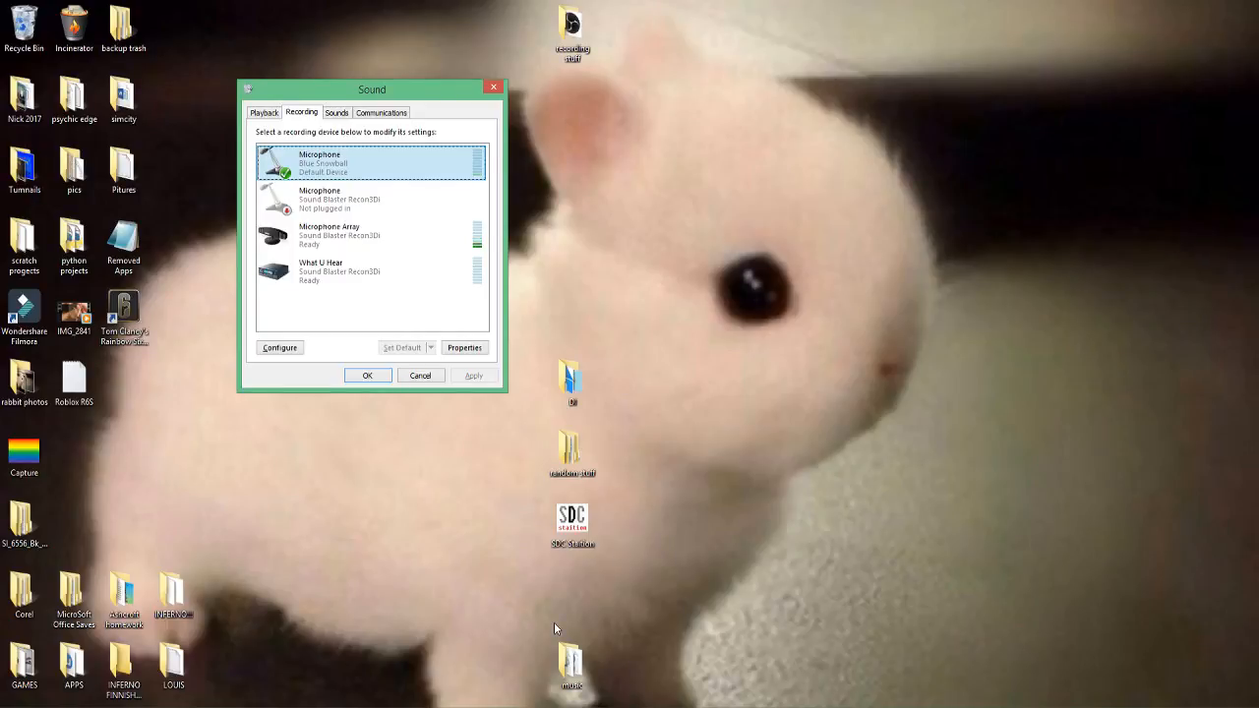
{"action": "mouse_move", "coordinate": [542, 641]}
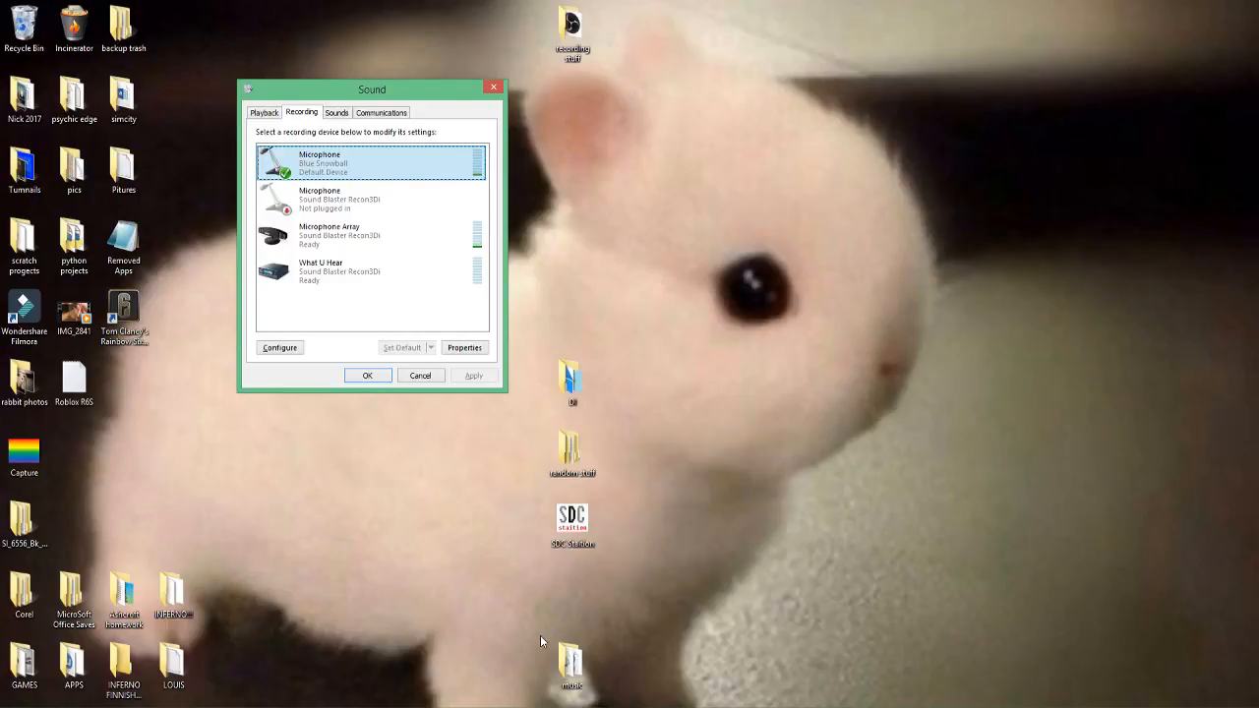
{"action": "mouse_move", "coordinate": [499, 259]}
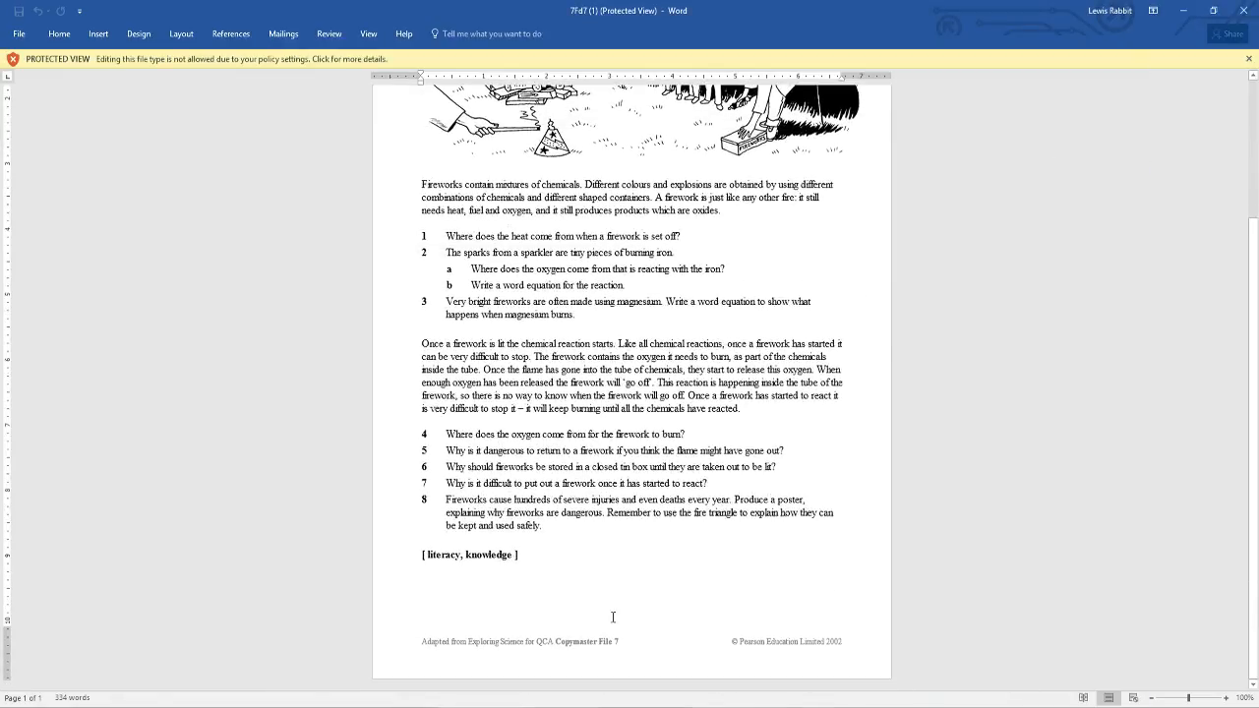
{"action": "mouse_move", "coordinate": [677, 636]}
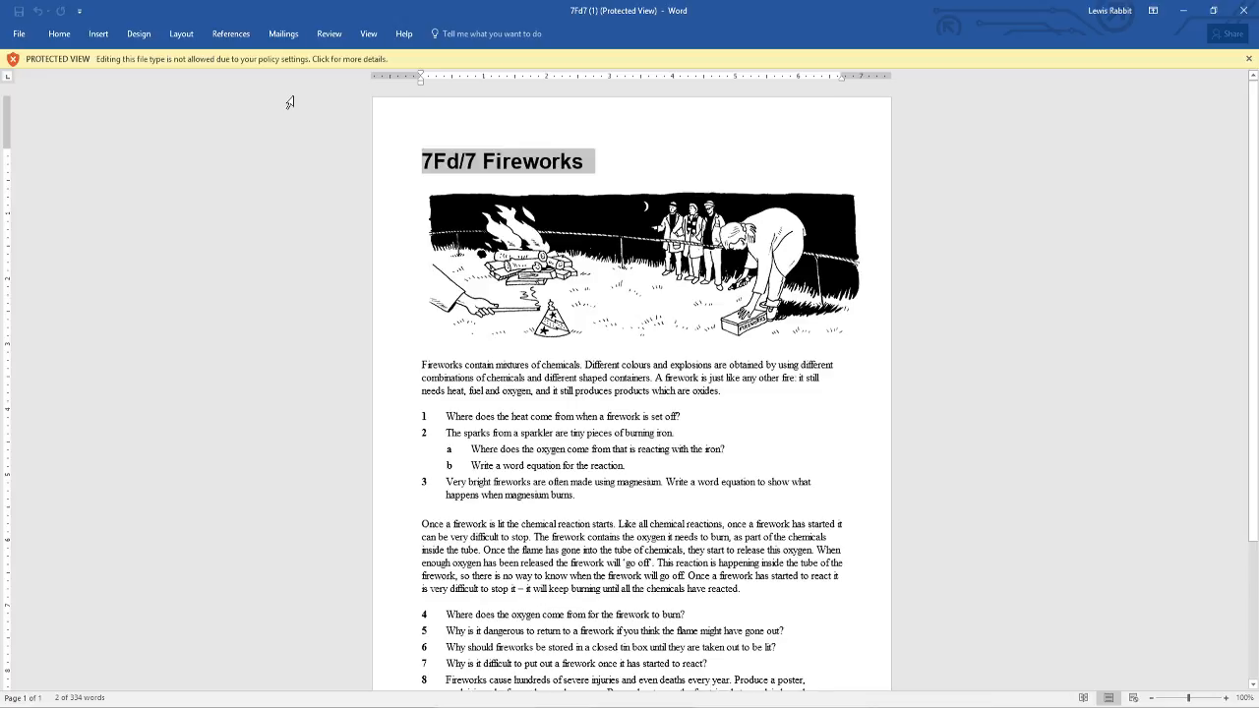
Select and copy all of the Protected View 7Fd/7 Fireworks worksheet text
{"action": "key", "text": "ctrl+a"}
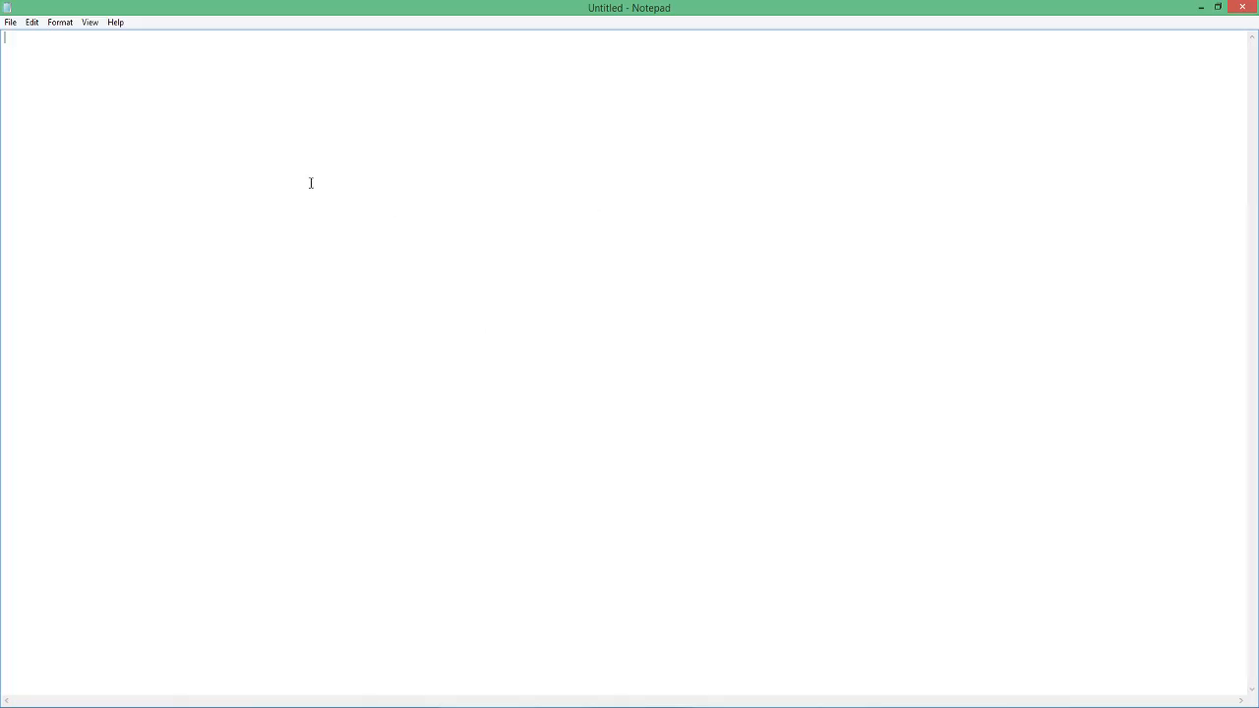
{"action": "mouse_move", "coordinate": [314, 183]}
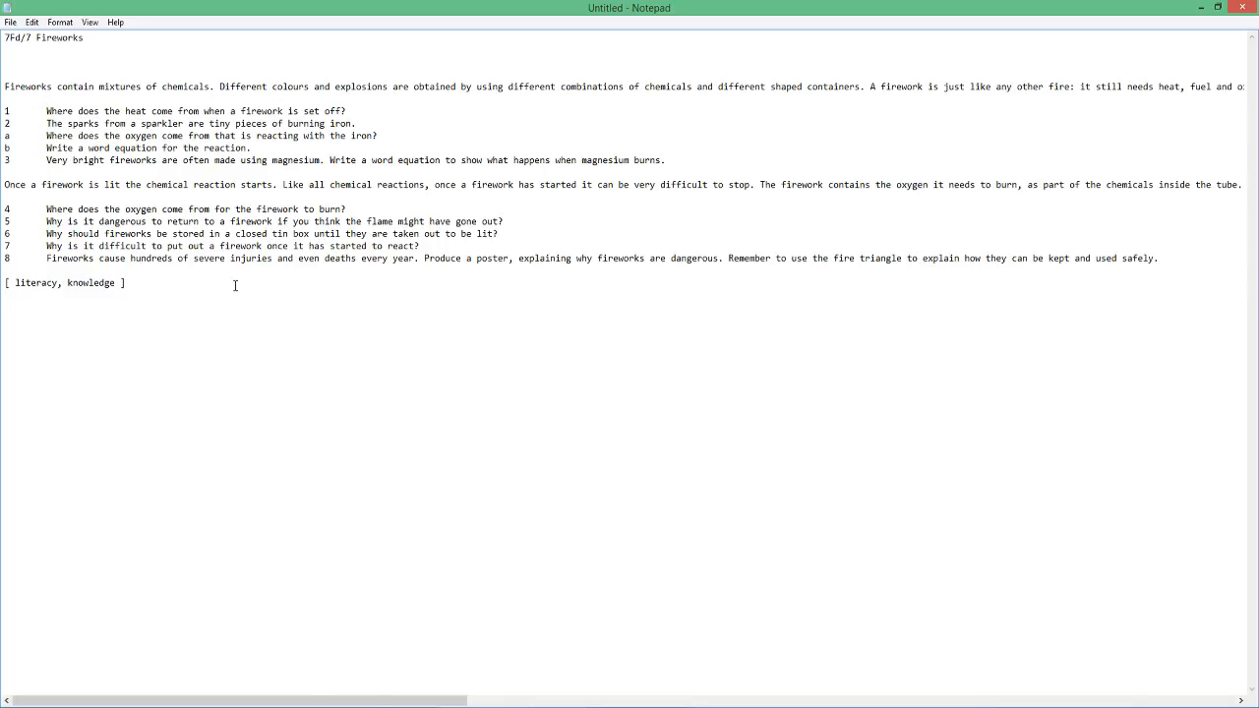
Add a stray test word 'fgdtdtredtr' below the pasted plain text and select it
{"action": "type", "text": "fgdtdtredtr"}
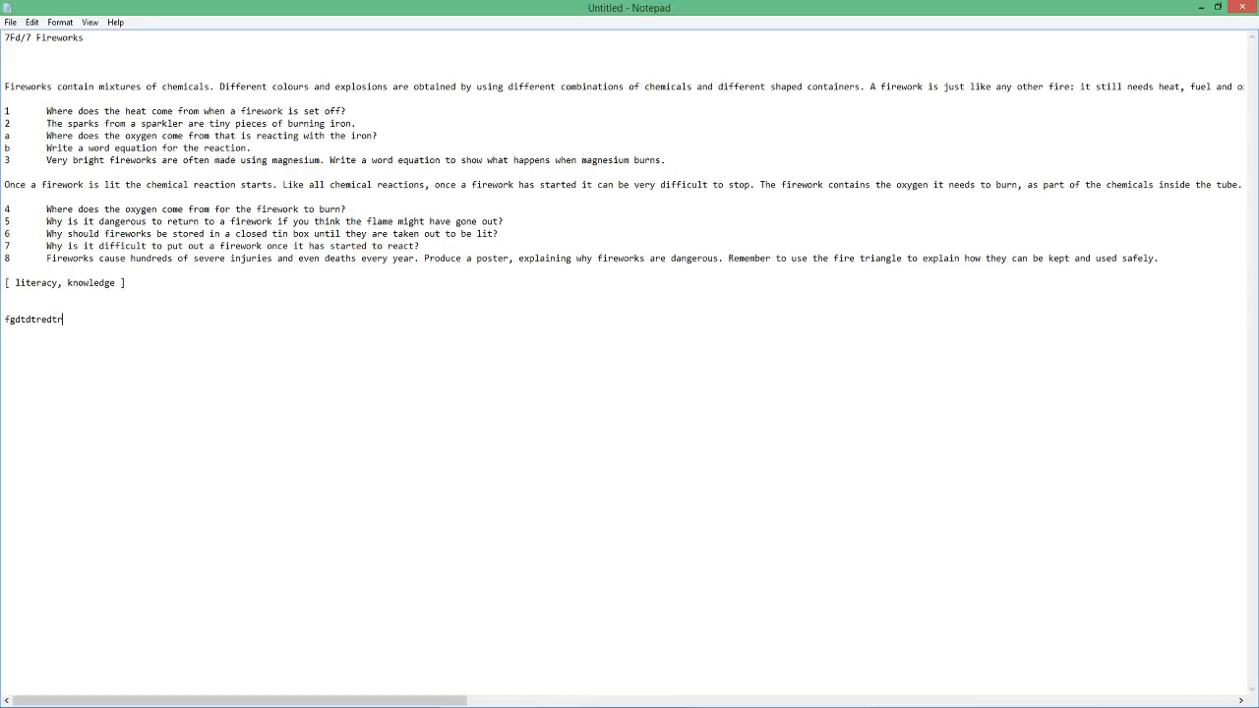
{"action": "double_click", "coordinate": [34, 319]}
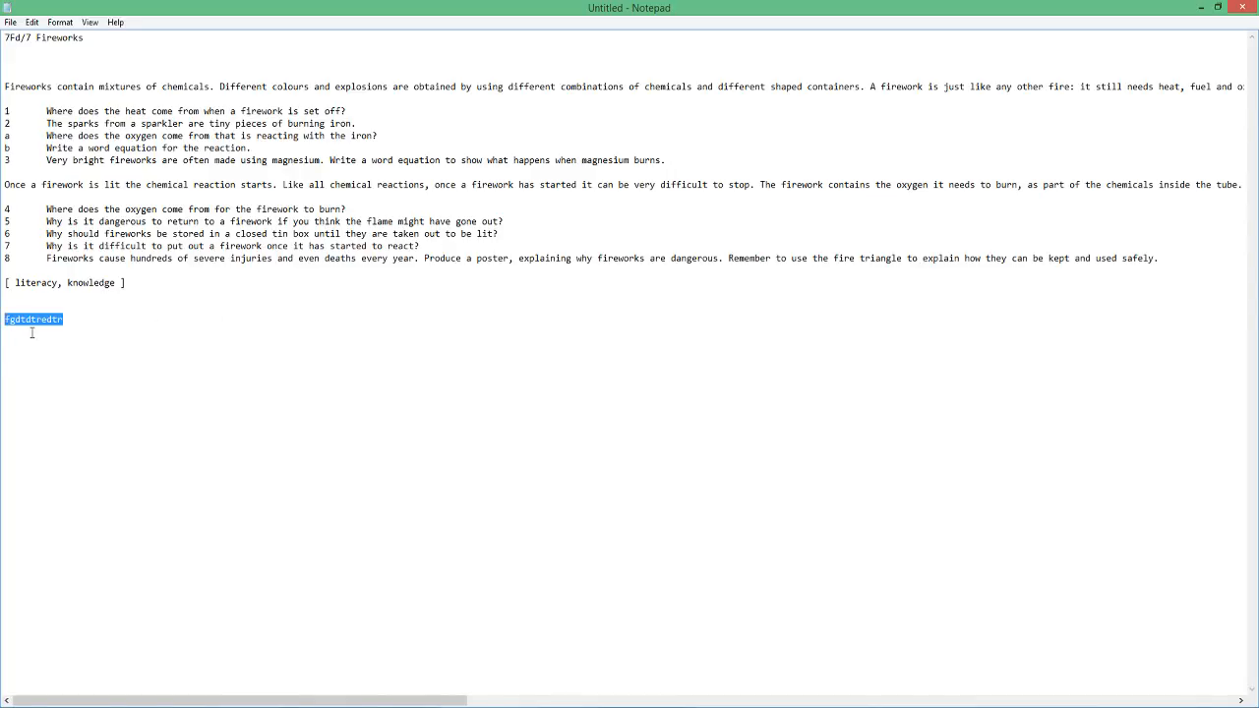
{"action": "mouse_move", "coordinate": [151, 451]}
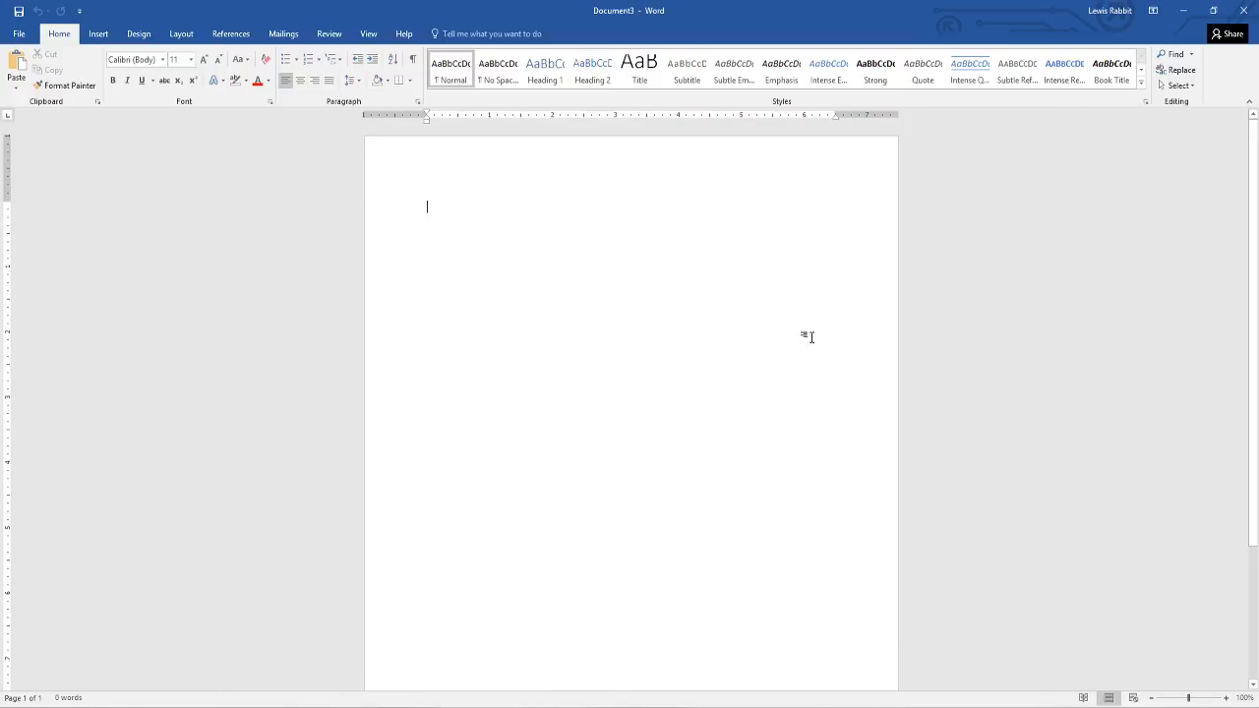
{"action": "mouse_move", "coordinate": [578, 507]}
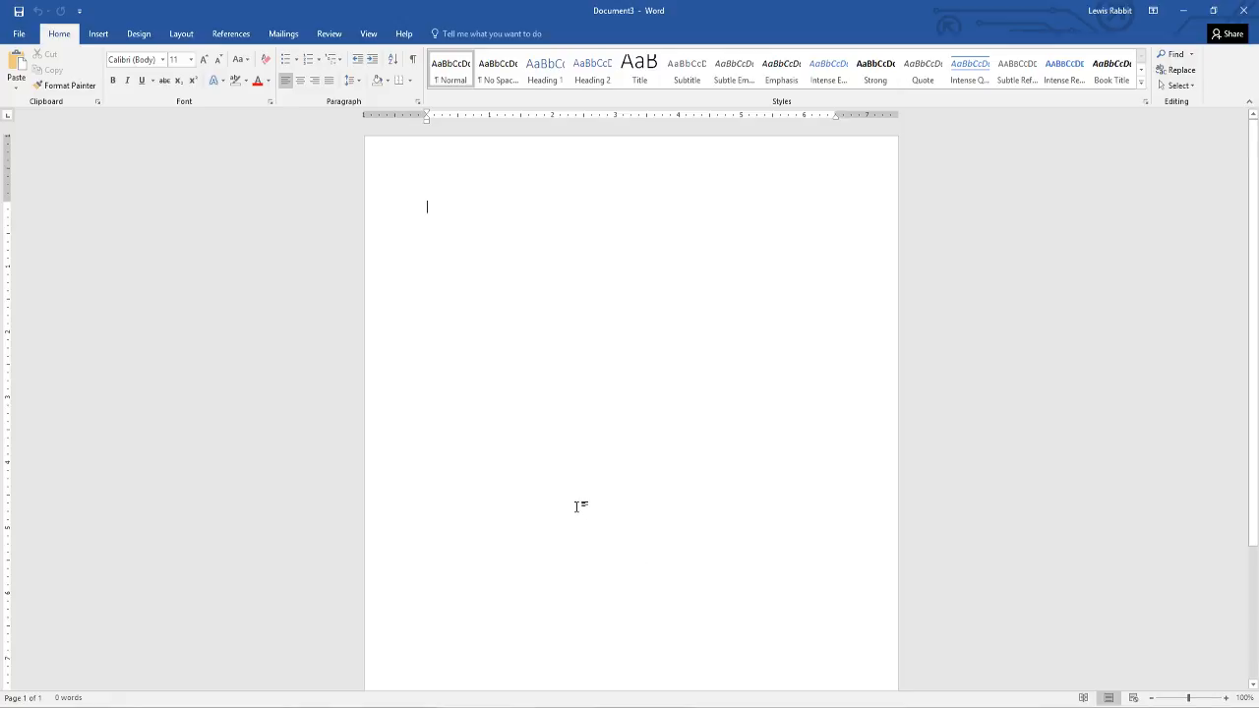
{"action": "mouse_move", "coordinate": [493, 272]}
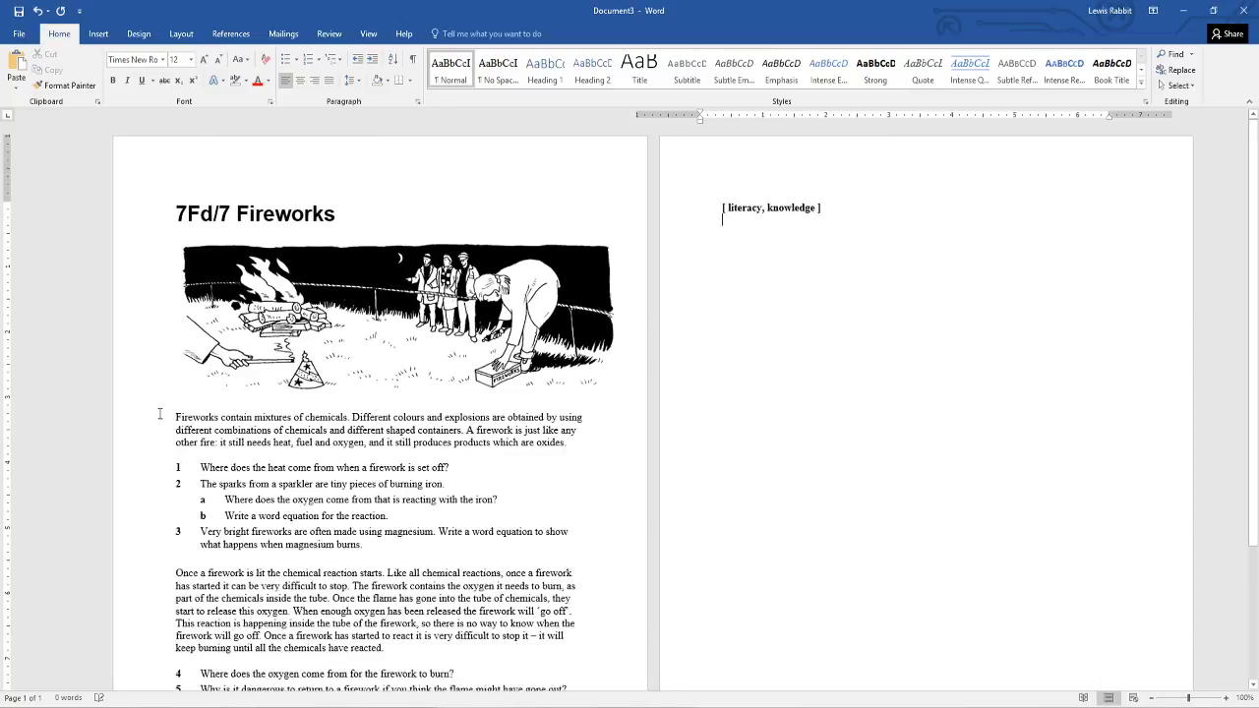
Scroll down through the worksheet pasted into the new blank Word document
{"action": "scroll", "scroll_direction": "down", "scroll_amount": 3}
{"action": "type", "text": "JHGVYTRV7 UYBYJHG , K, YFSvhj "}
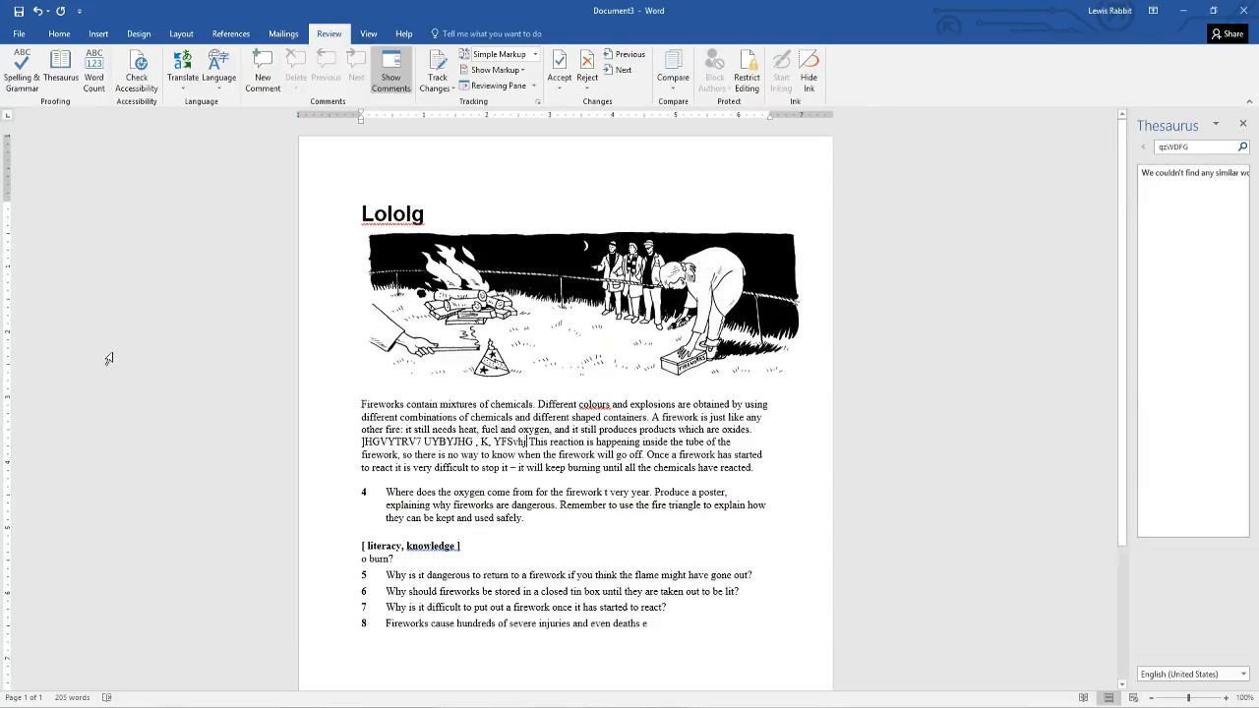
Place the cursor in the pasted worksheet's body text to test editing
{"action": "left_click", "coordinate": [575, 305]}
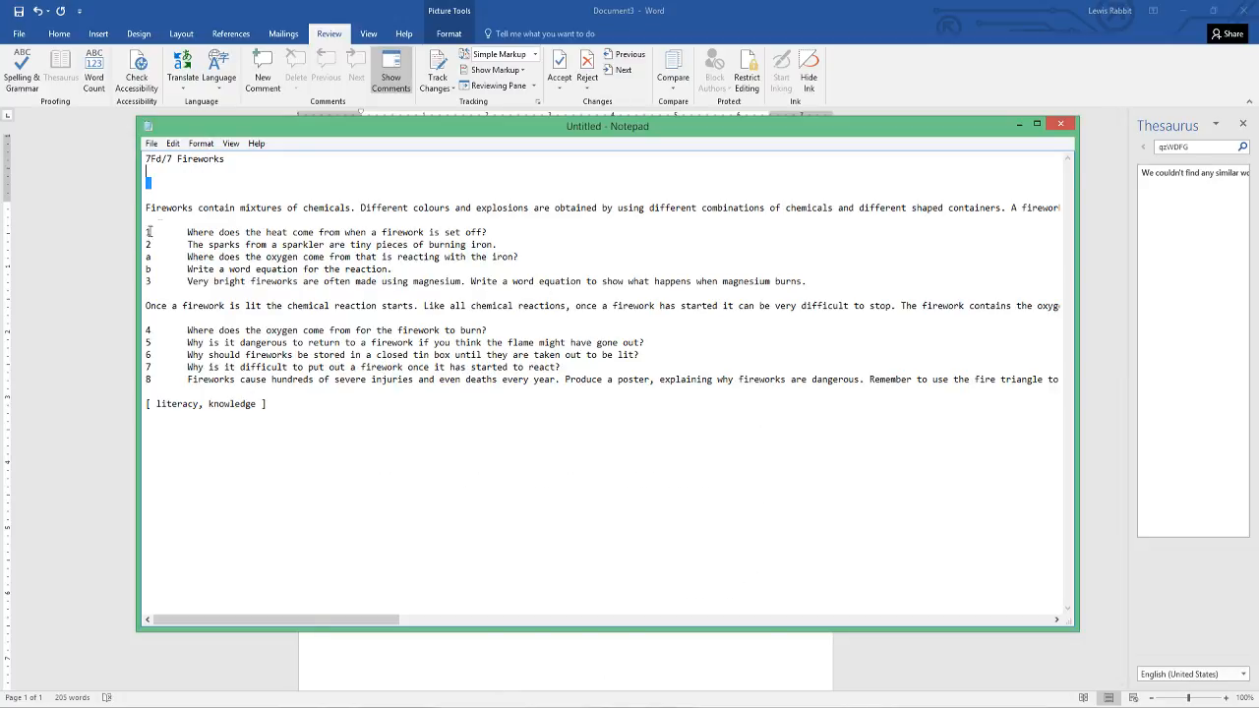
Focus the Notepad plain-text copy so it can be set aside for Word
{"action": "left_click", "coordinate": [1060, 124]}
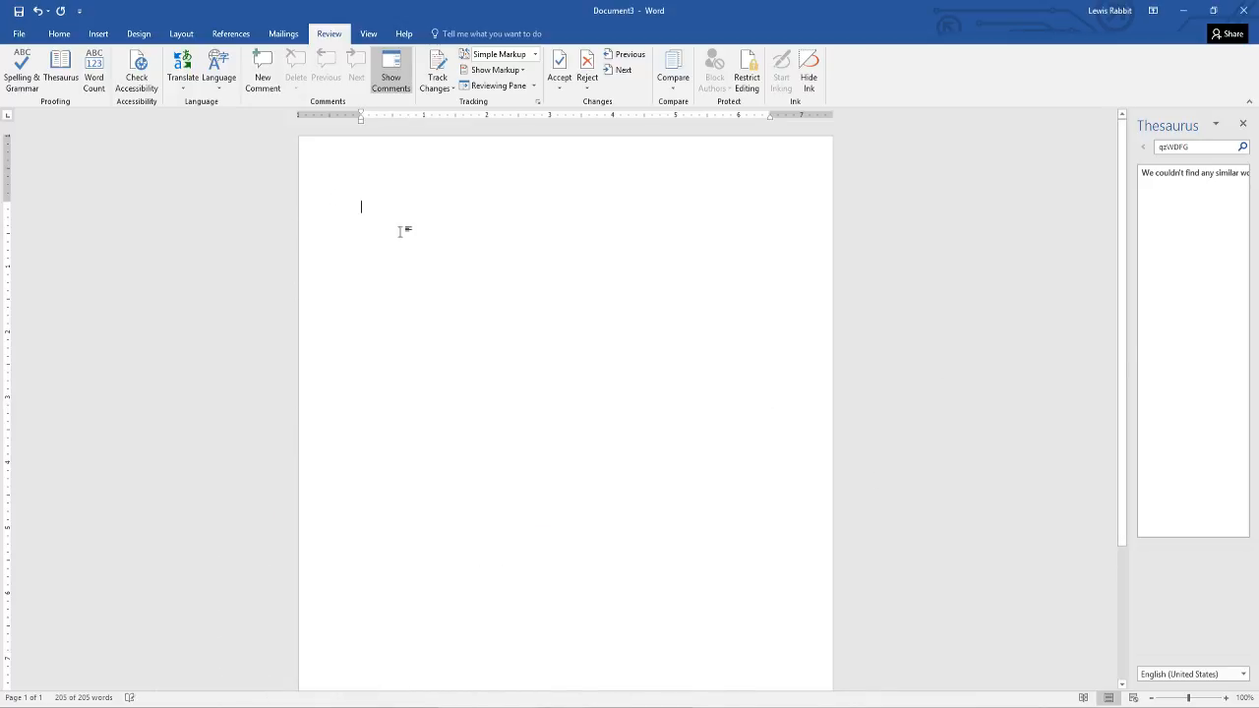
Write a random-letter first line from the Home tab and underline it
{"action": "left_click", "coordinate": [59, 32]}
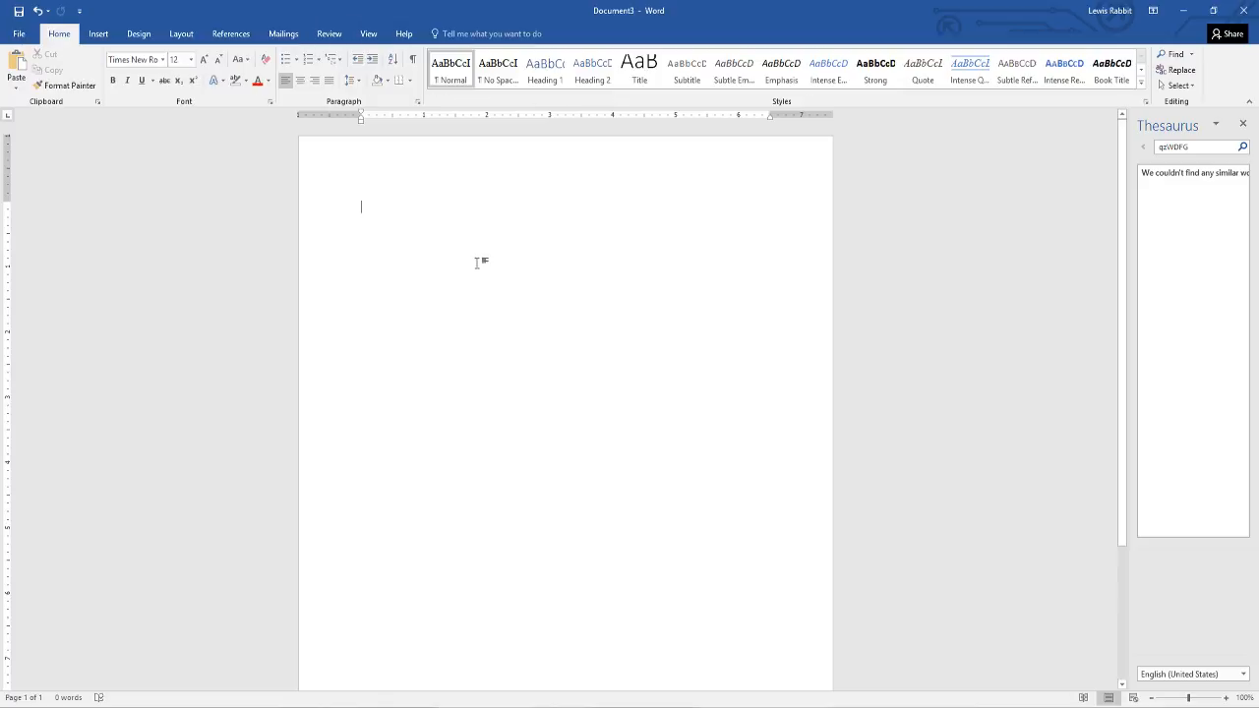
{"action": "type", "text": "h"}
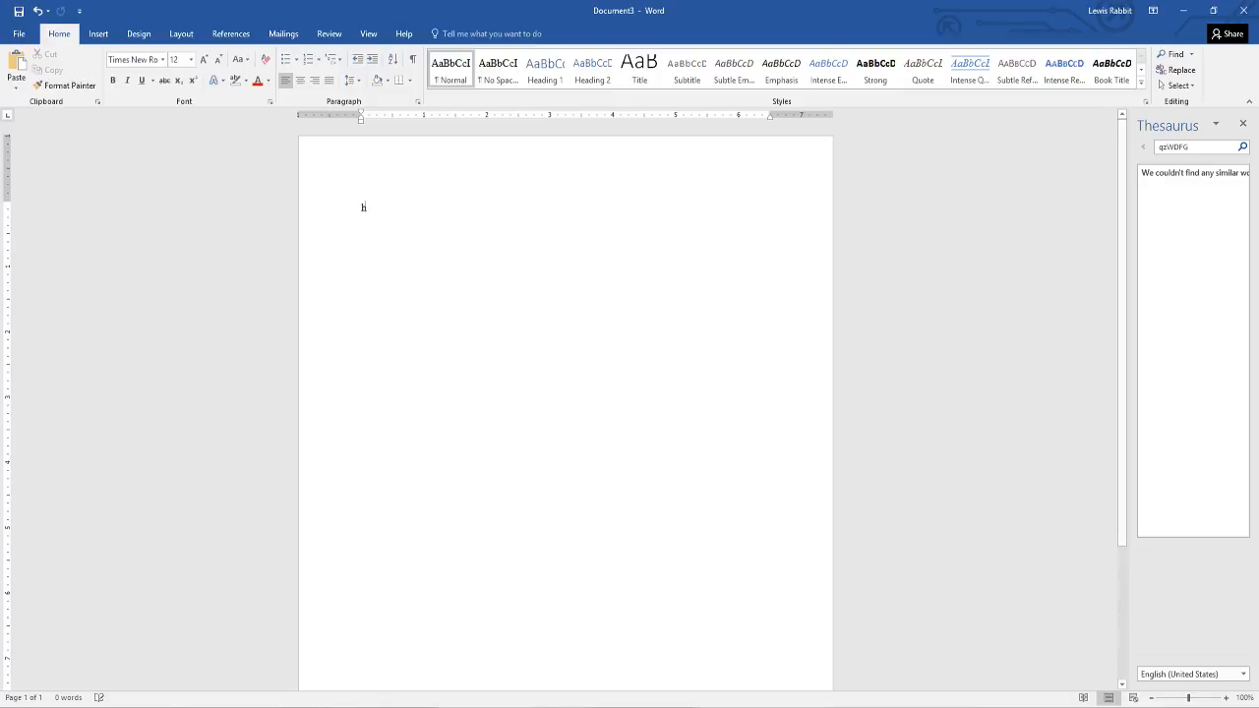
{"action": "type", "text": "euwa hsduaghswyugahsjksgdfkjhagfNBHSKJBGHKHJHGWHGYJGHH"}
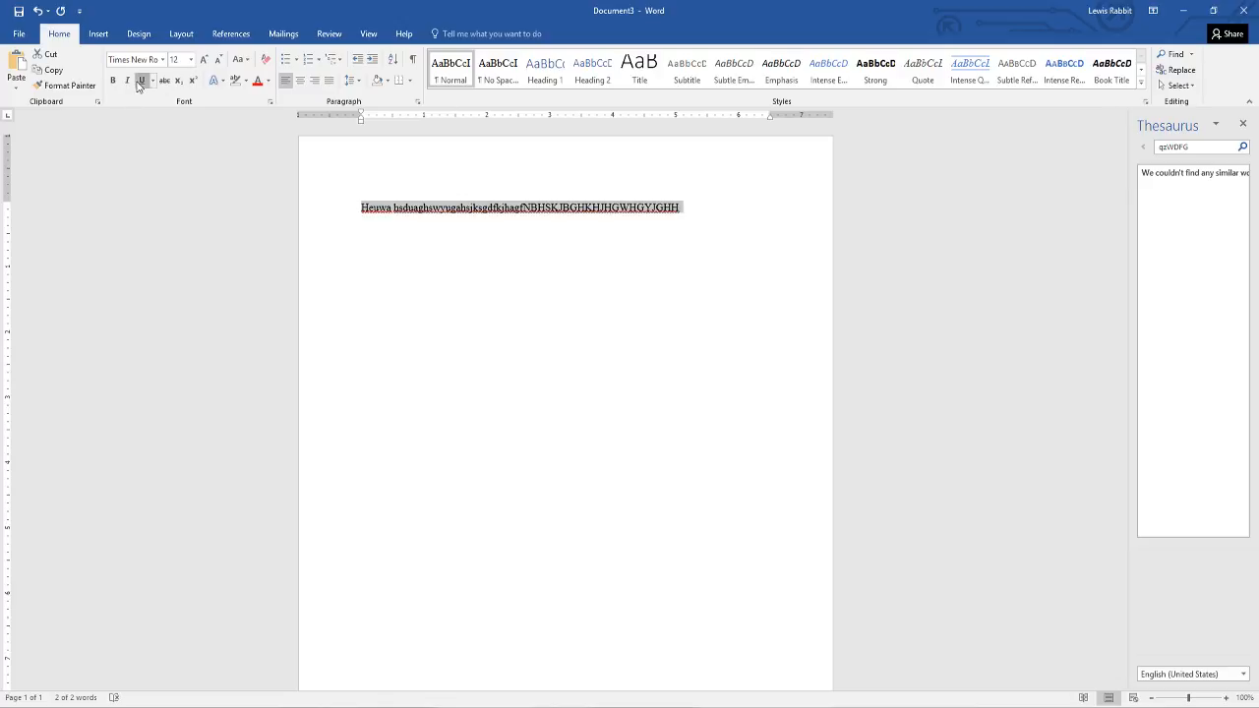
{"action": "left_click", "coordinate": [111, 81]}
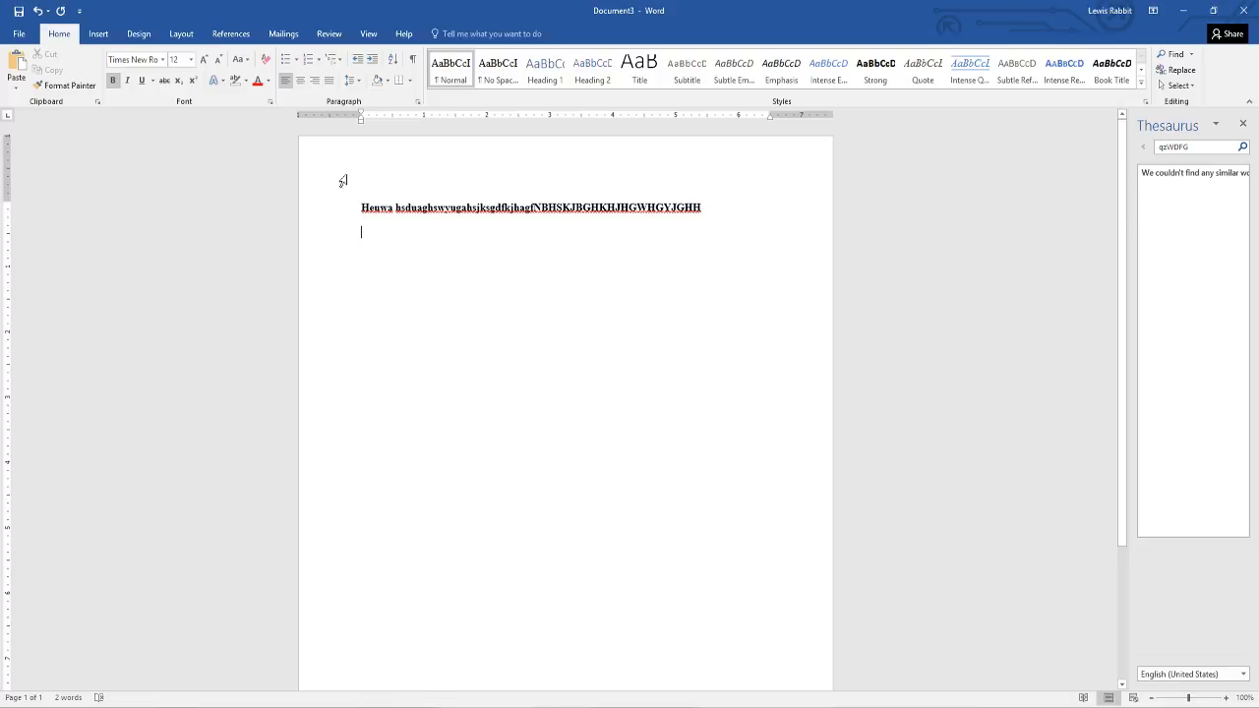
Write a second random-letter line 'hausgdghasfdyas' below it
{"action": "type", "text": "h"}
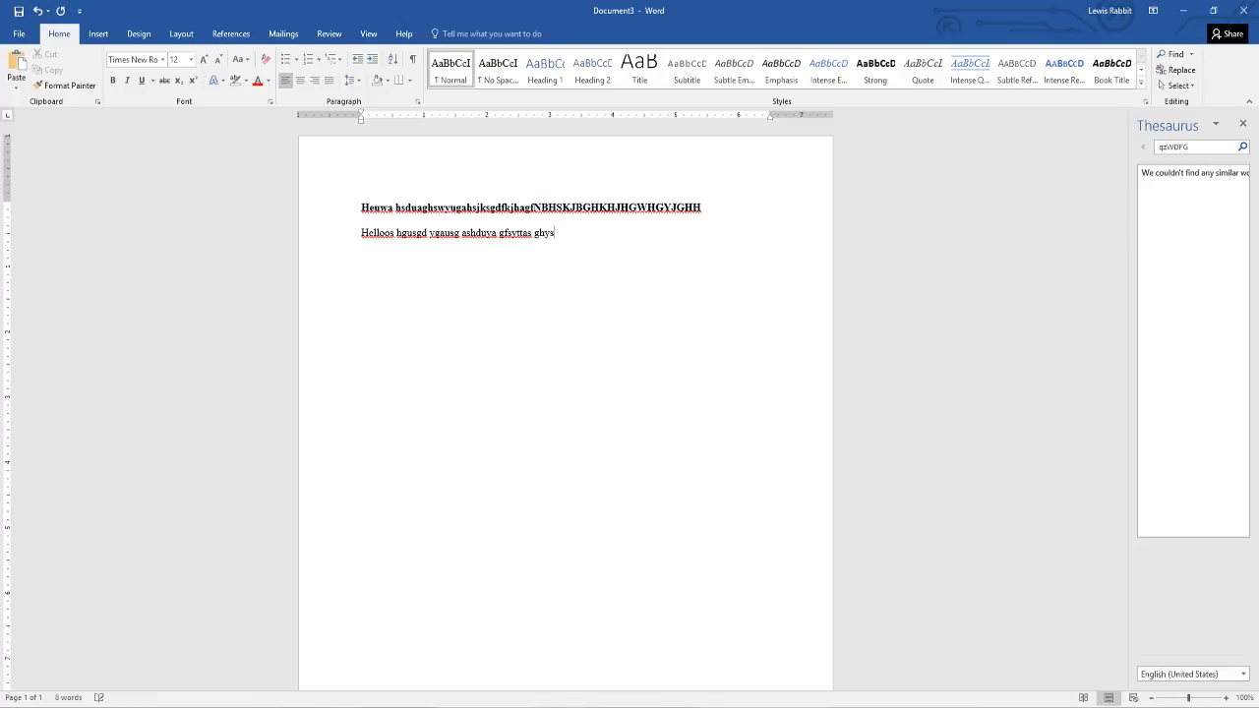
{"action": "type", "text": "ausgdghasfdyas"}
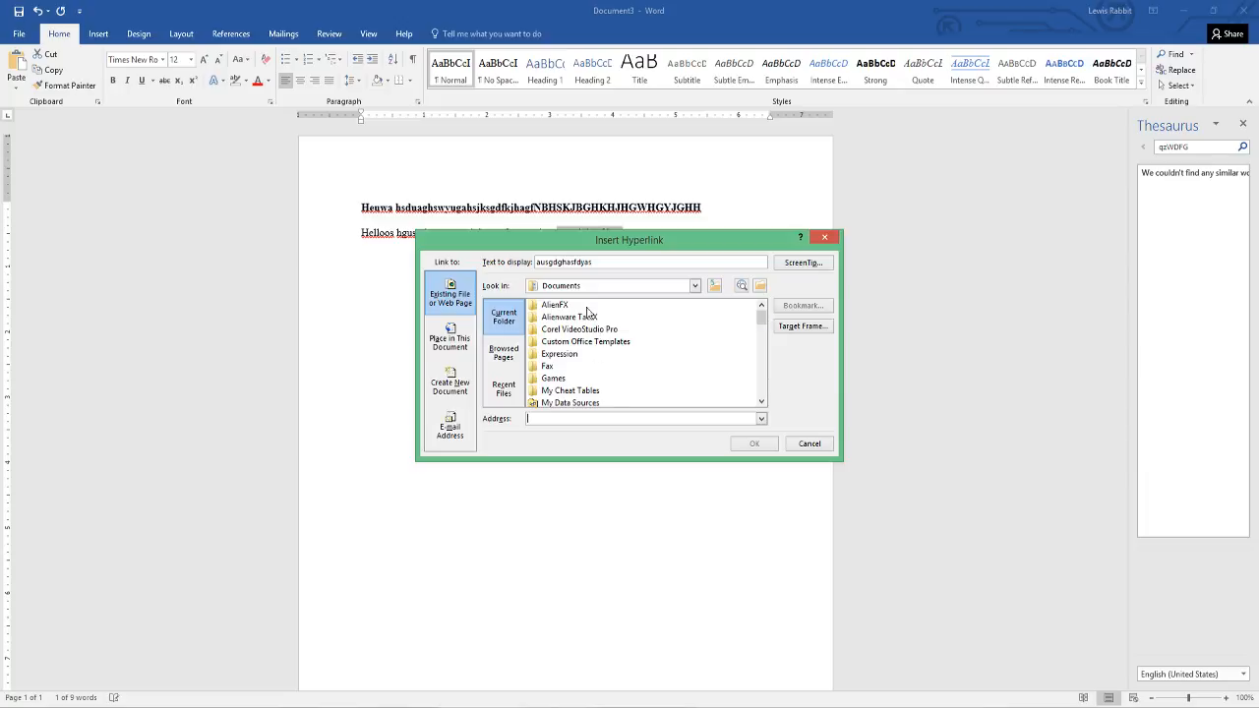
Choose Documents\My Cheat Tables as the link target and edit the display text
{"action": "left_click", "coordinate": [571, 390]}
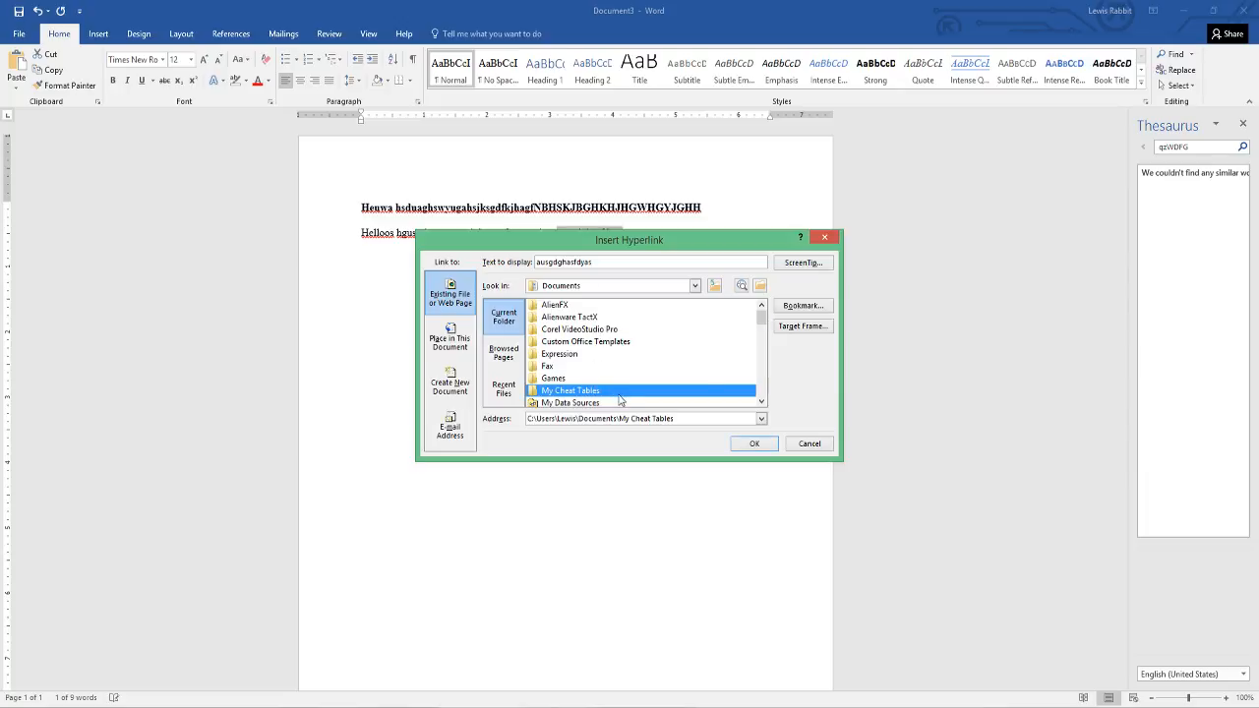
{"action": "left_click", "coordinate": [644, 262]}
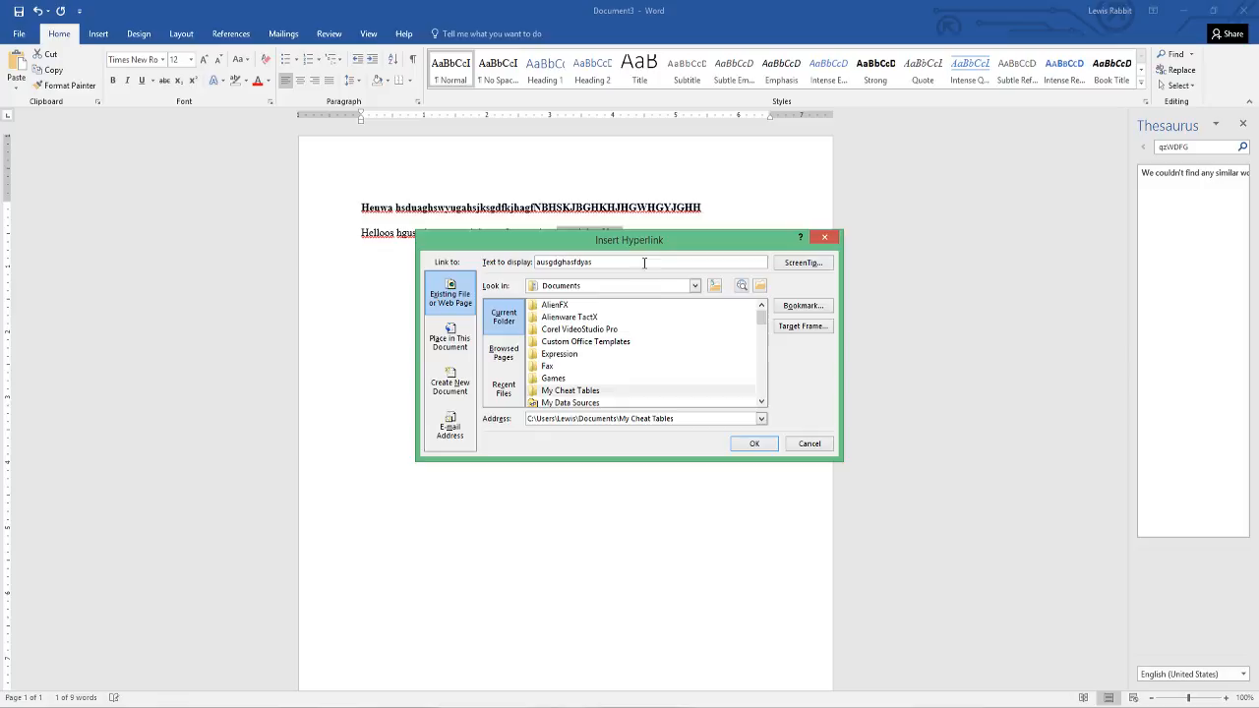
{"action": "left_click", "coordinate": [754, 443]}
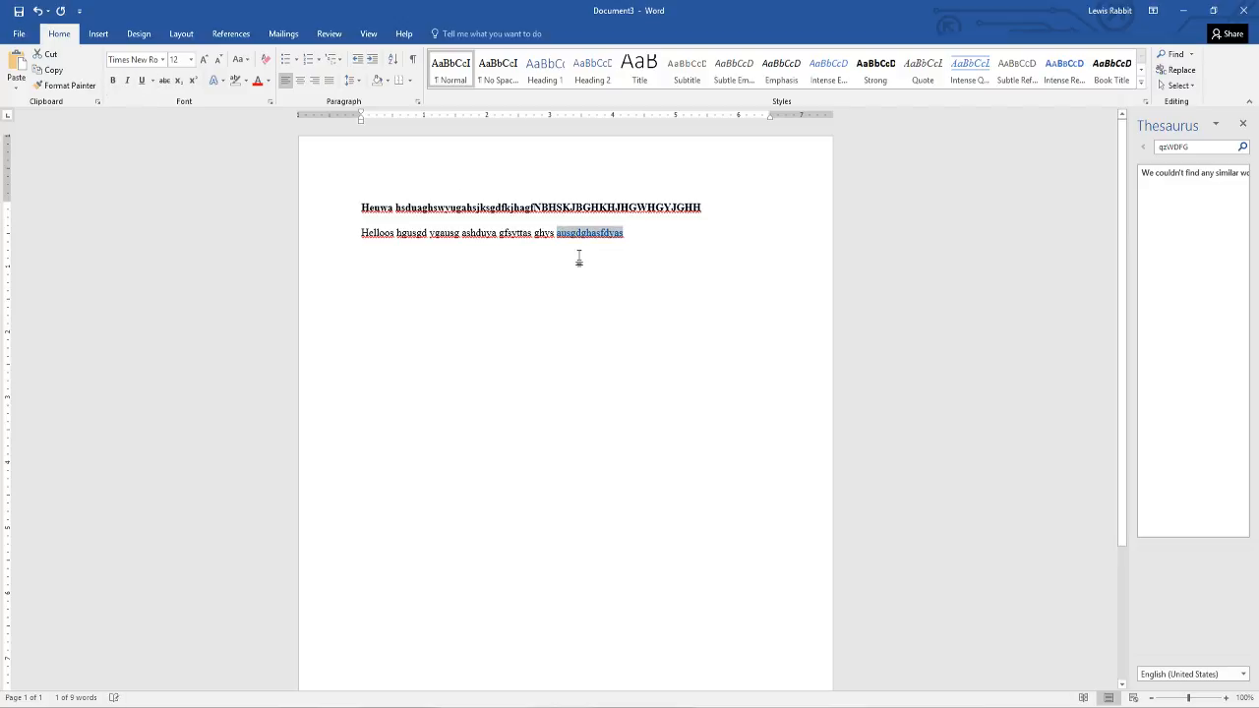
Select the word Hello on the second line and confirm linking it to the folder
{"action": "right_click", "coordinate": [600, 233]}
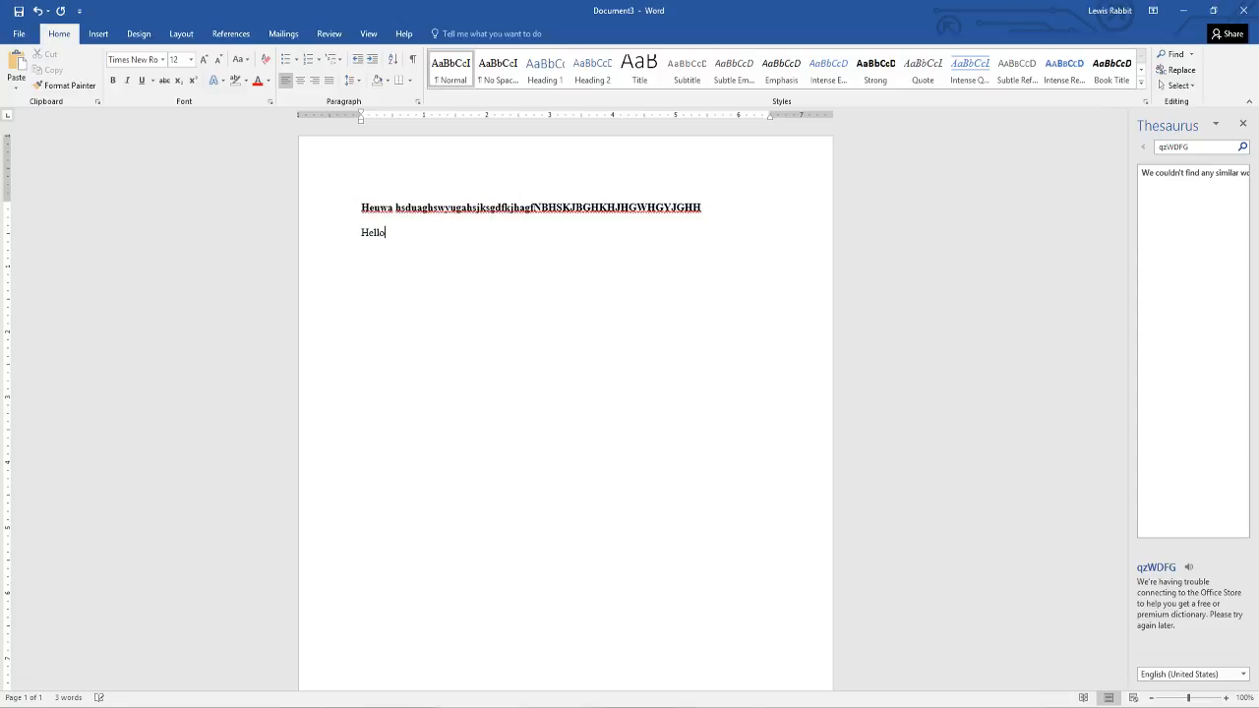
{"action": "double_click", "coordinate": [373, 232]}
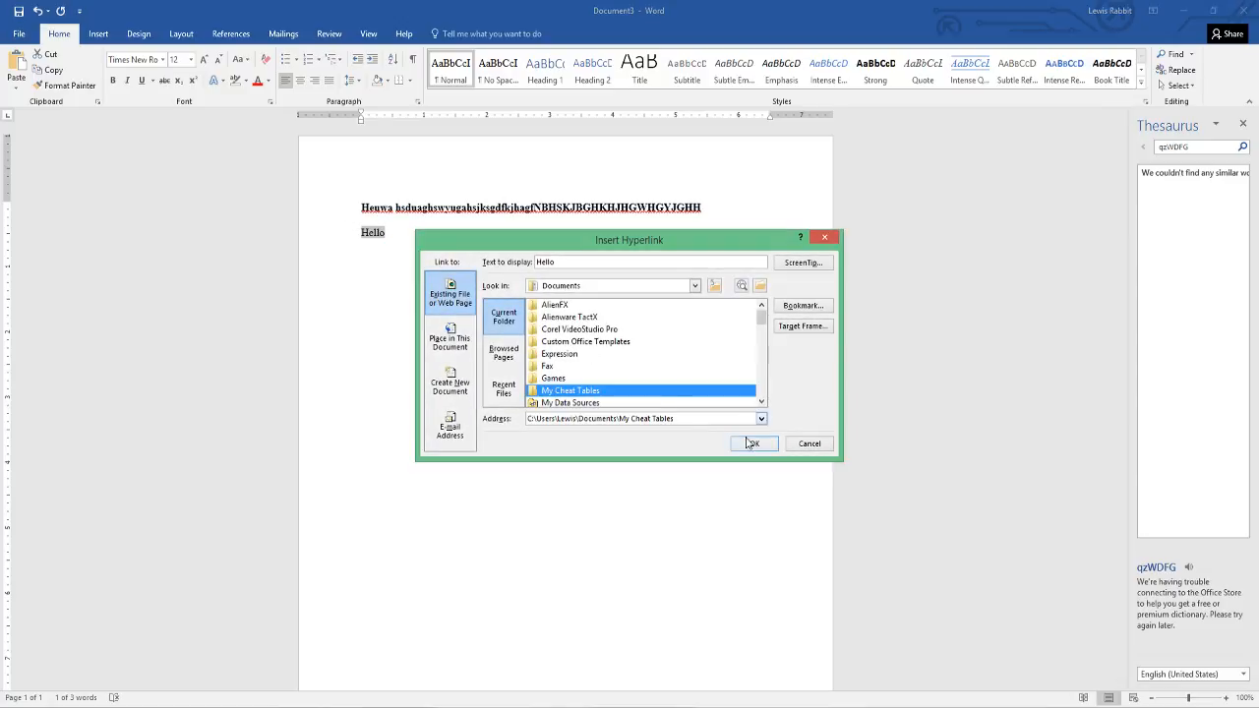
{"action": "left_click", "coordinate": [753, 443]}
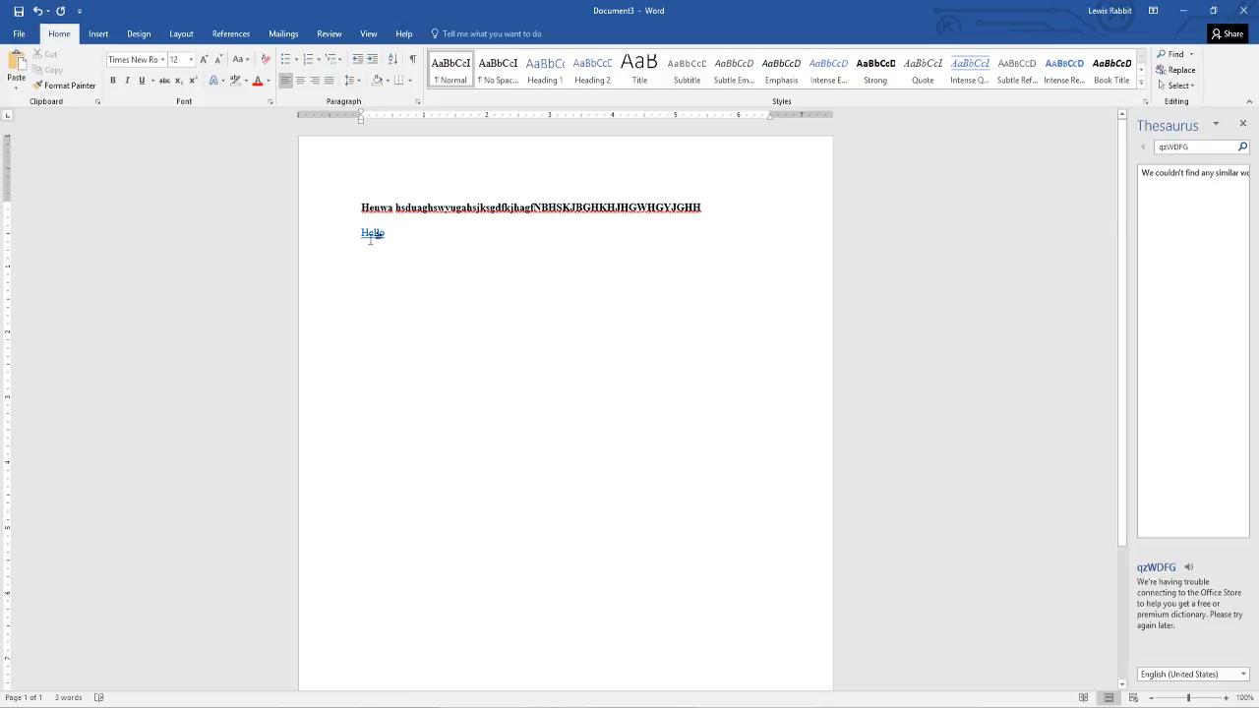
{"action": "double_click", "coordinate": [371, 233]}
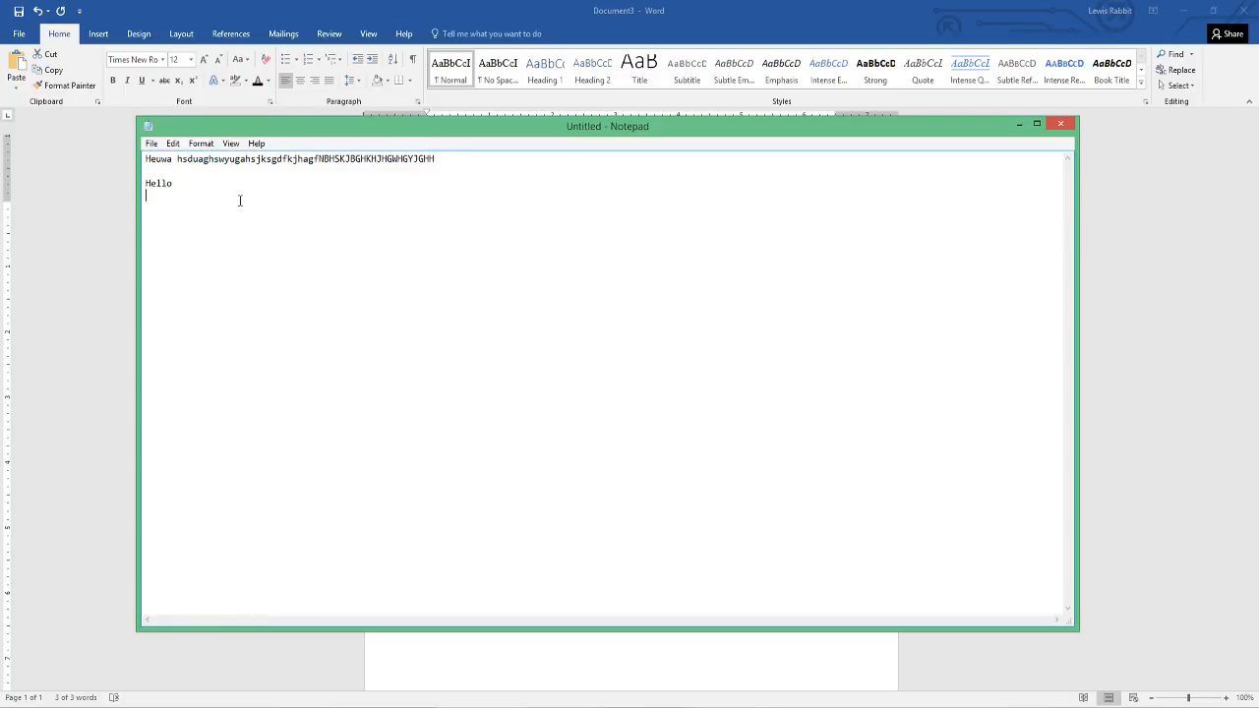
Select all the Notepad plain text and switch back to the Word document
{"action": "key", "text": "ctrl+a"}
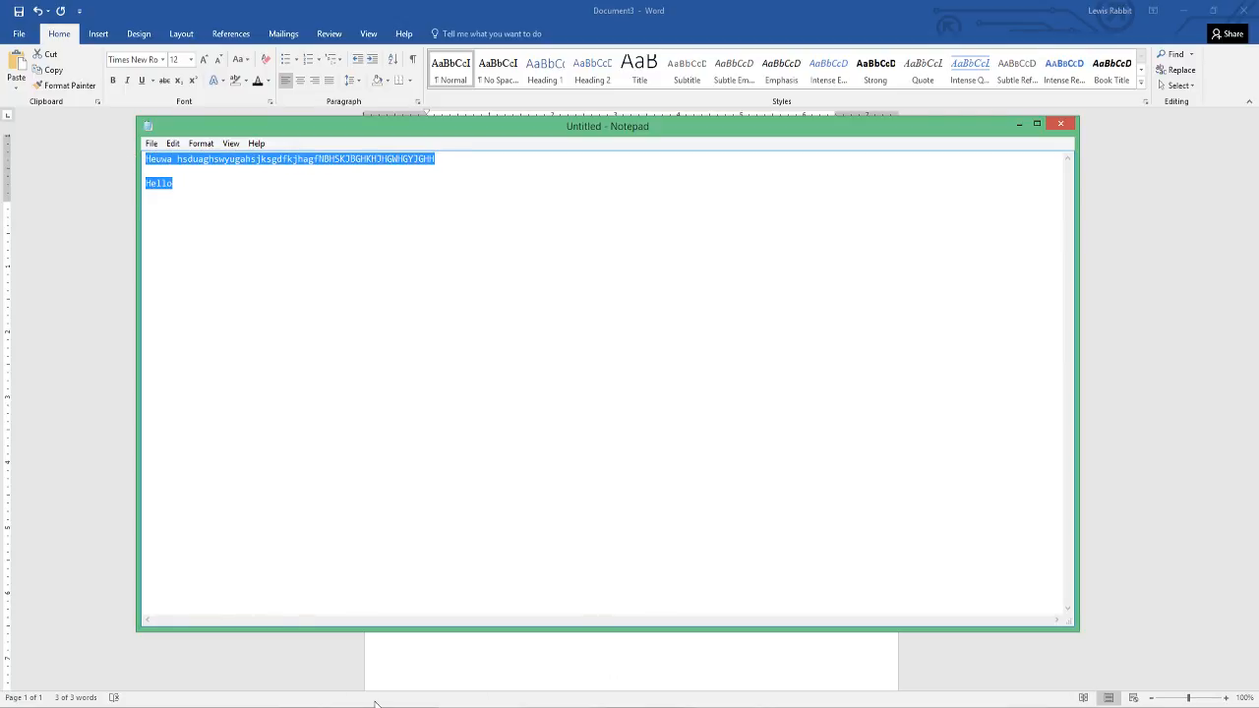
{"action": "left_click", "coordinate": [1062, 124]}
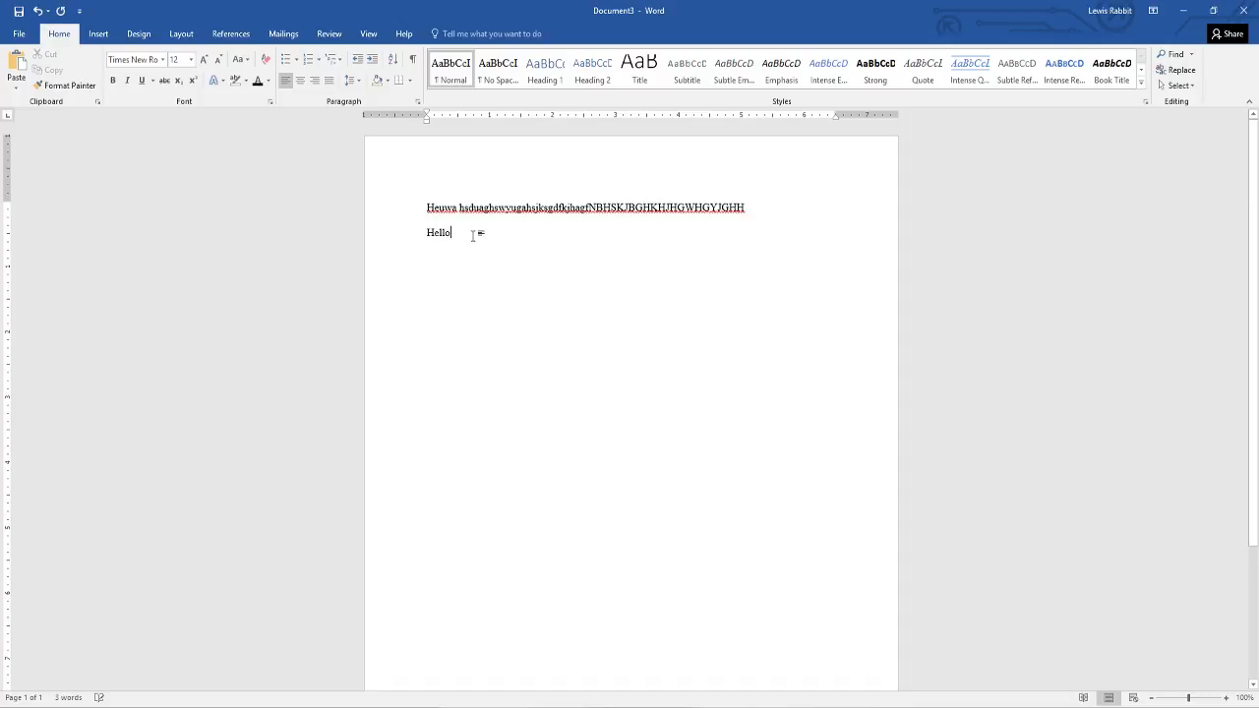
Replace the first line with 'Hello' and give it emphasis formatting
{"action": "right_click", "coordinate": [453, 234]}
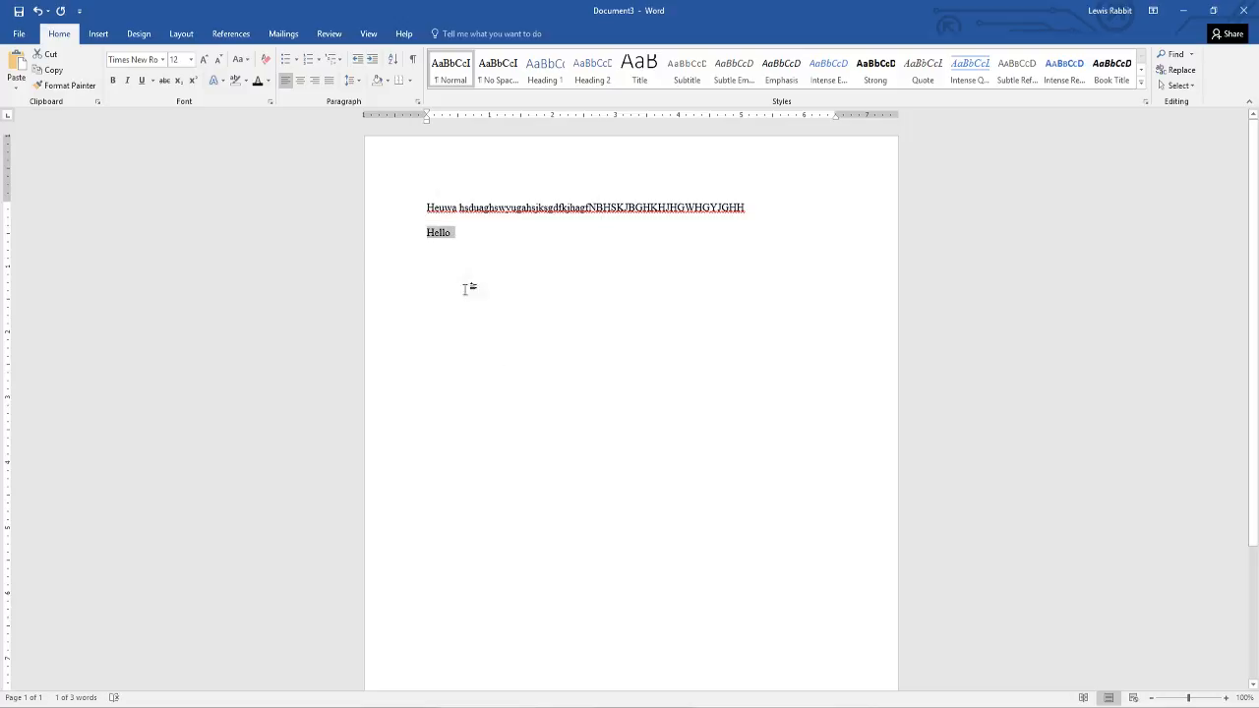
{"action": "left_click", "coordinate": [141, 81]}
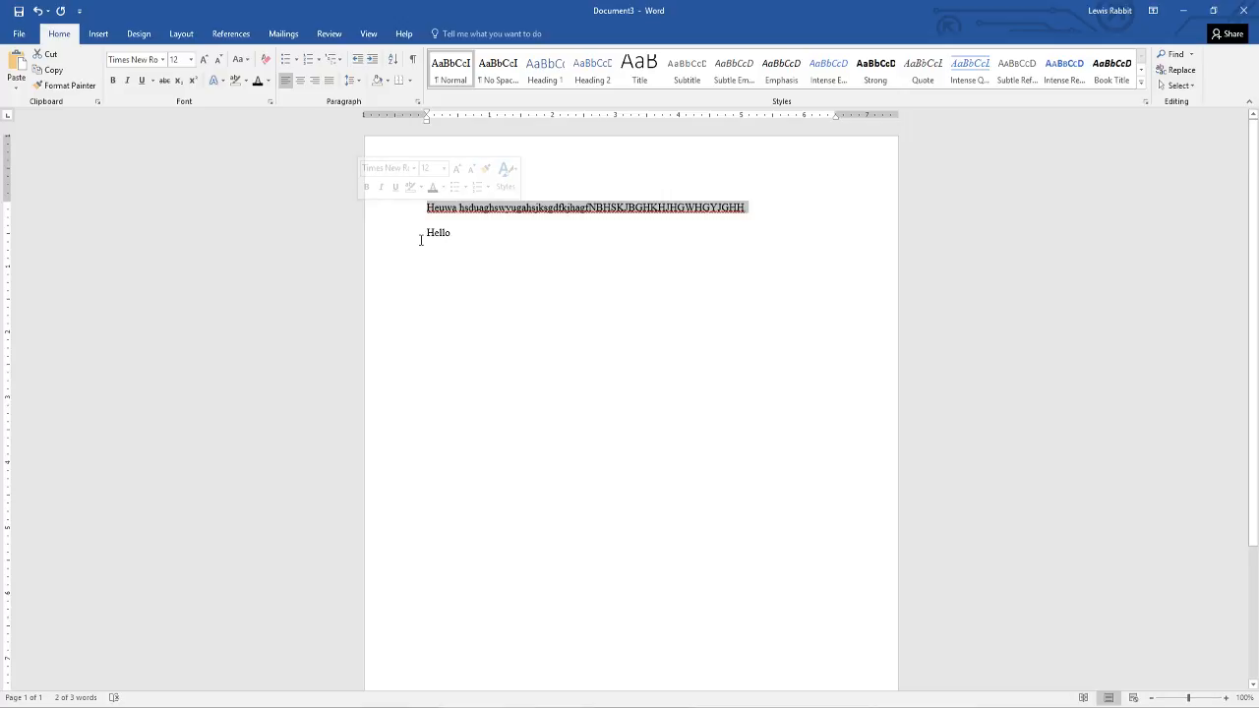
{"action": "type", "text": "Hello"}
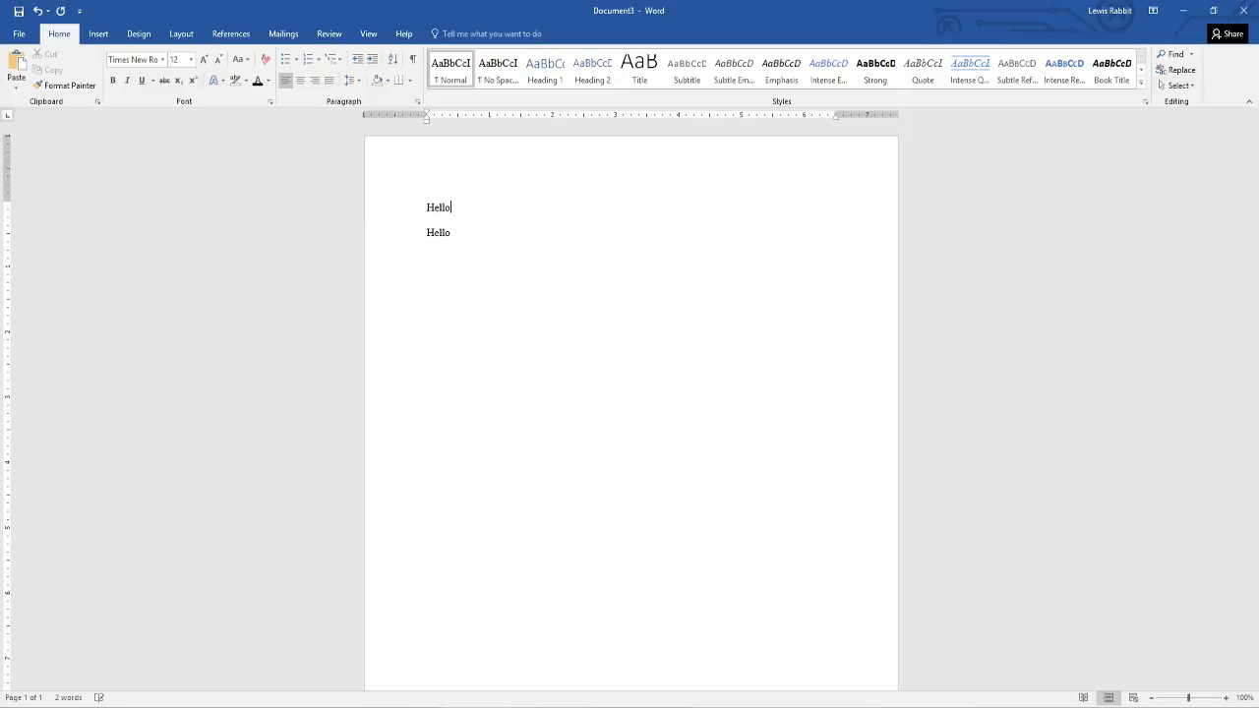
{"action": "double_click", "coordinate": [437, 207]}
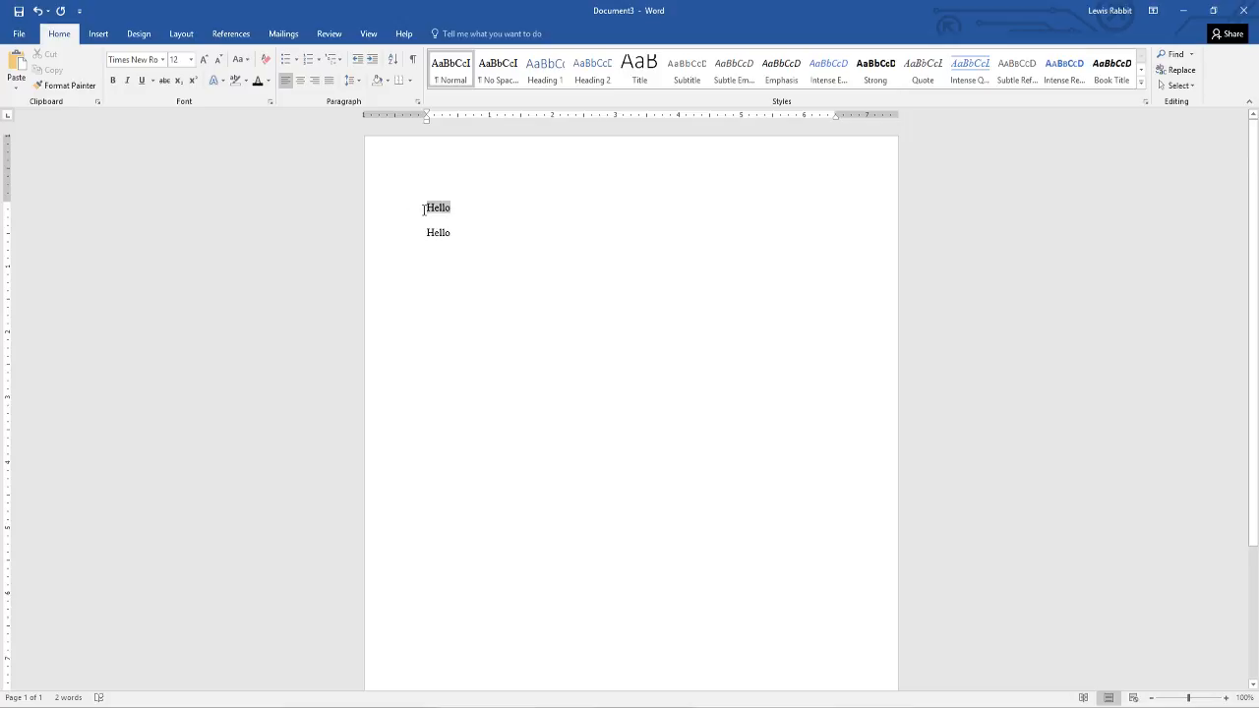
{"action": "left_click", "coordinate": [142, 80]}
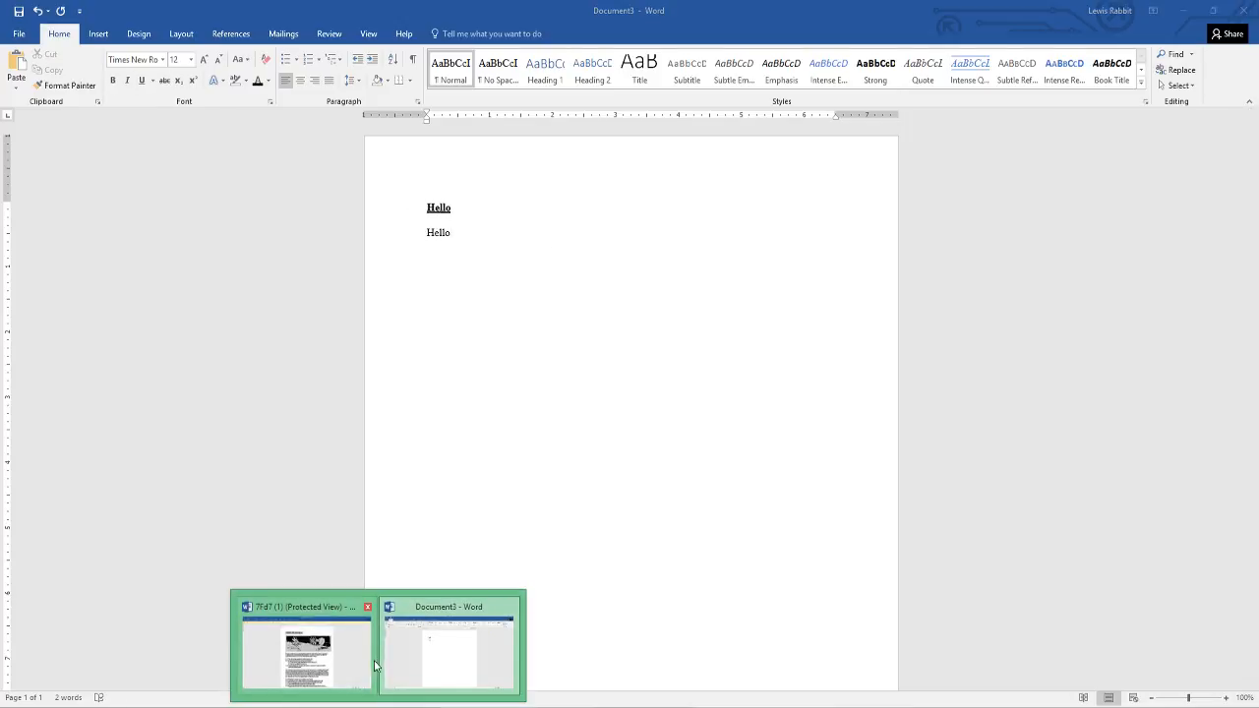
Switch to the Protected View Fireworks worksheet from the taskbar
{"action": "left_click", "coordinate": [305, 649]}
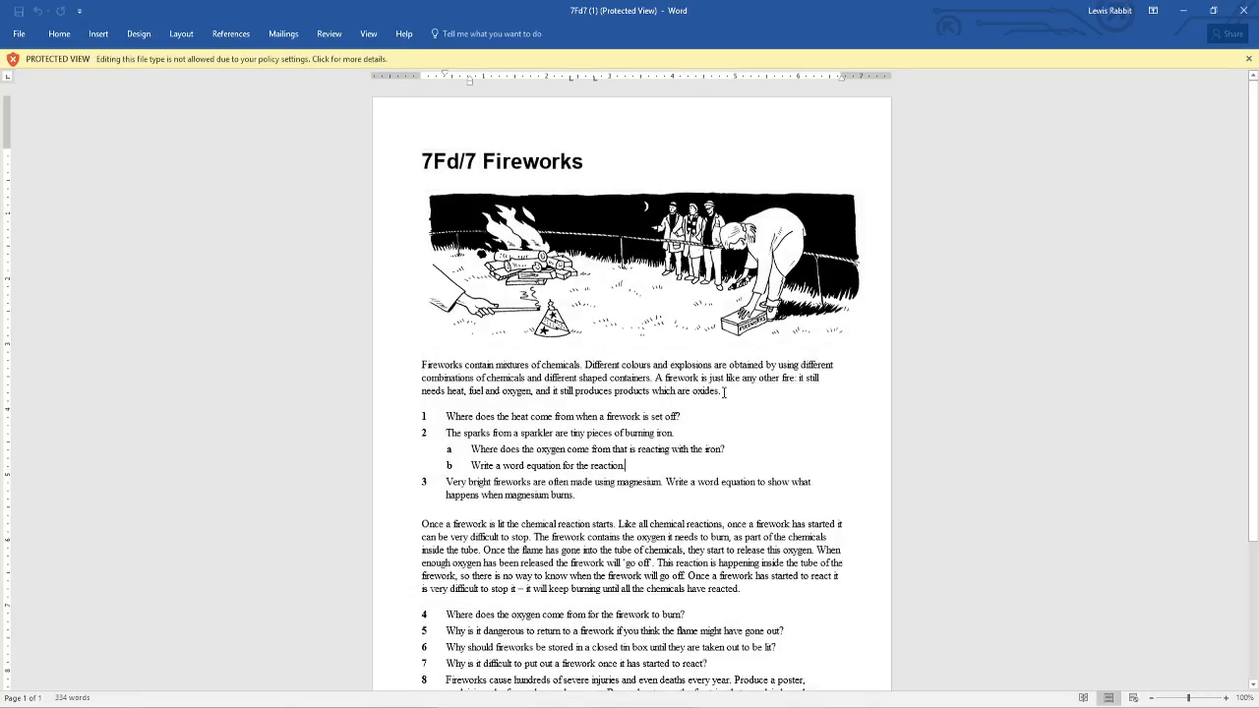
Scroll the Fireworks worksheet and select all its content for copying
{"action": "scroll", "scroll_direction": "down", "scroll_amount": 3}
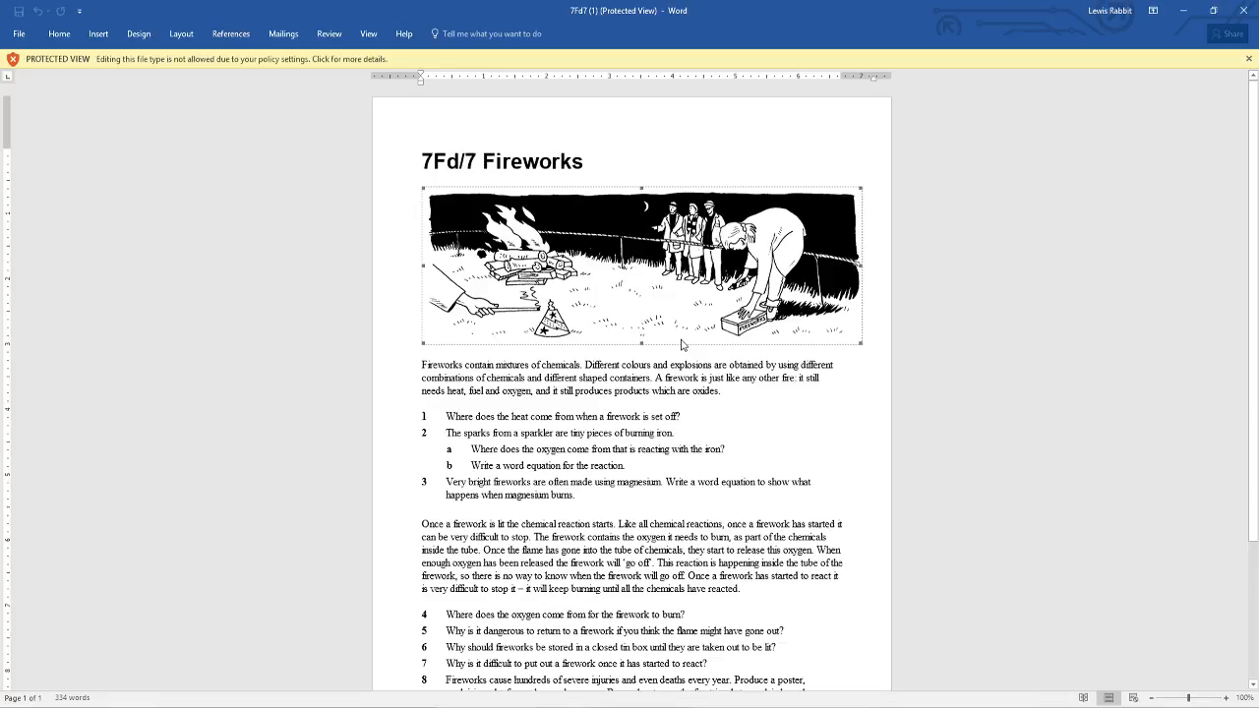
{"action": "mouse_move", "coordinate": [670, 347]}
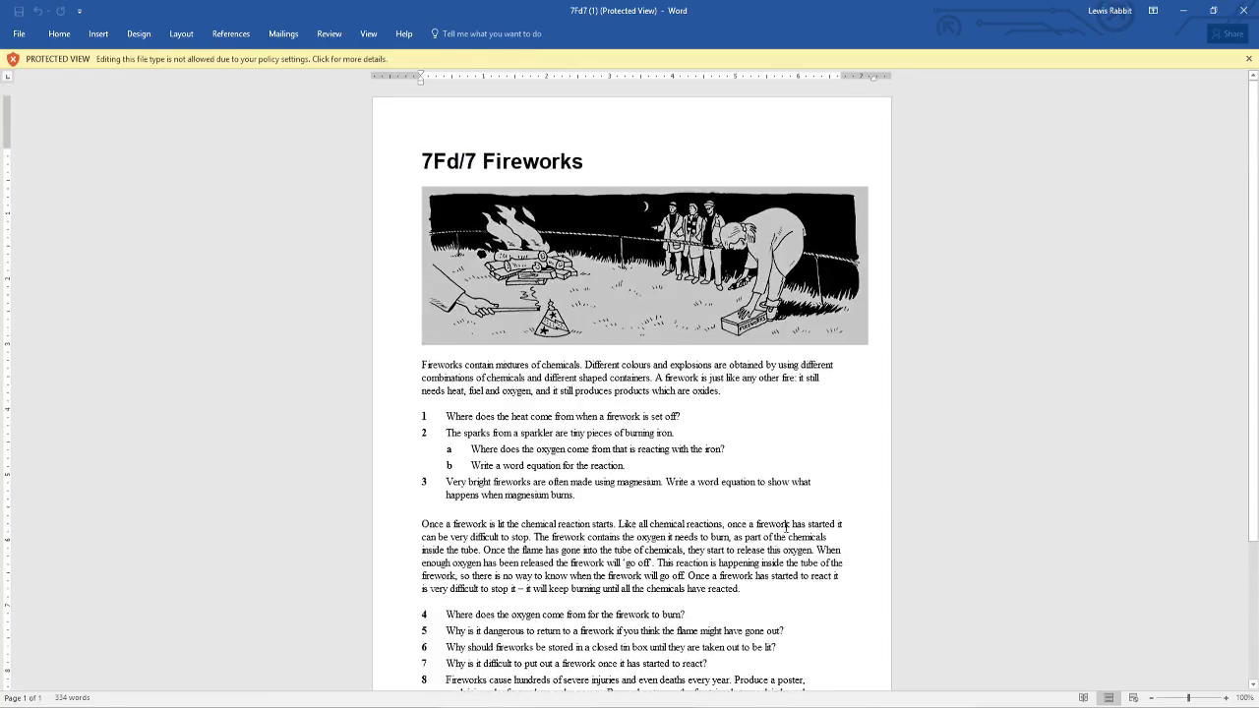
{"action": "key", "text": "ctrl+a"}
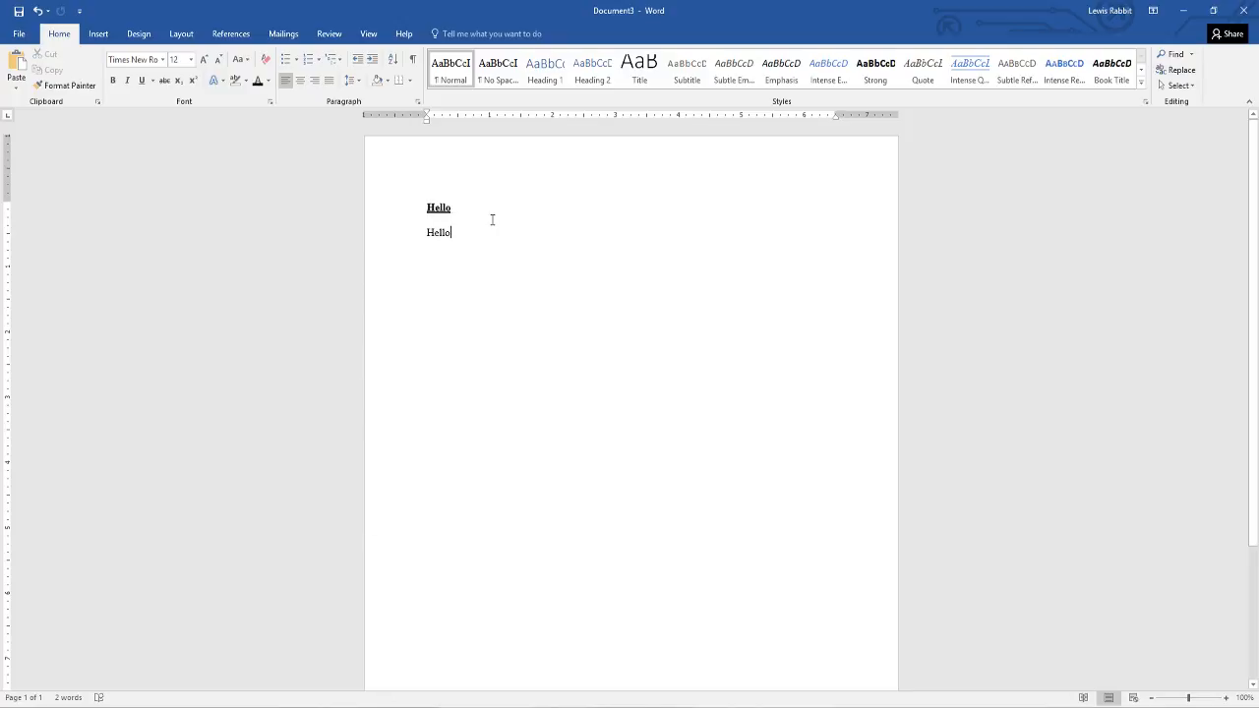
{"action": "mouse_move", "coordinate": [495, 260]}
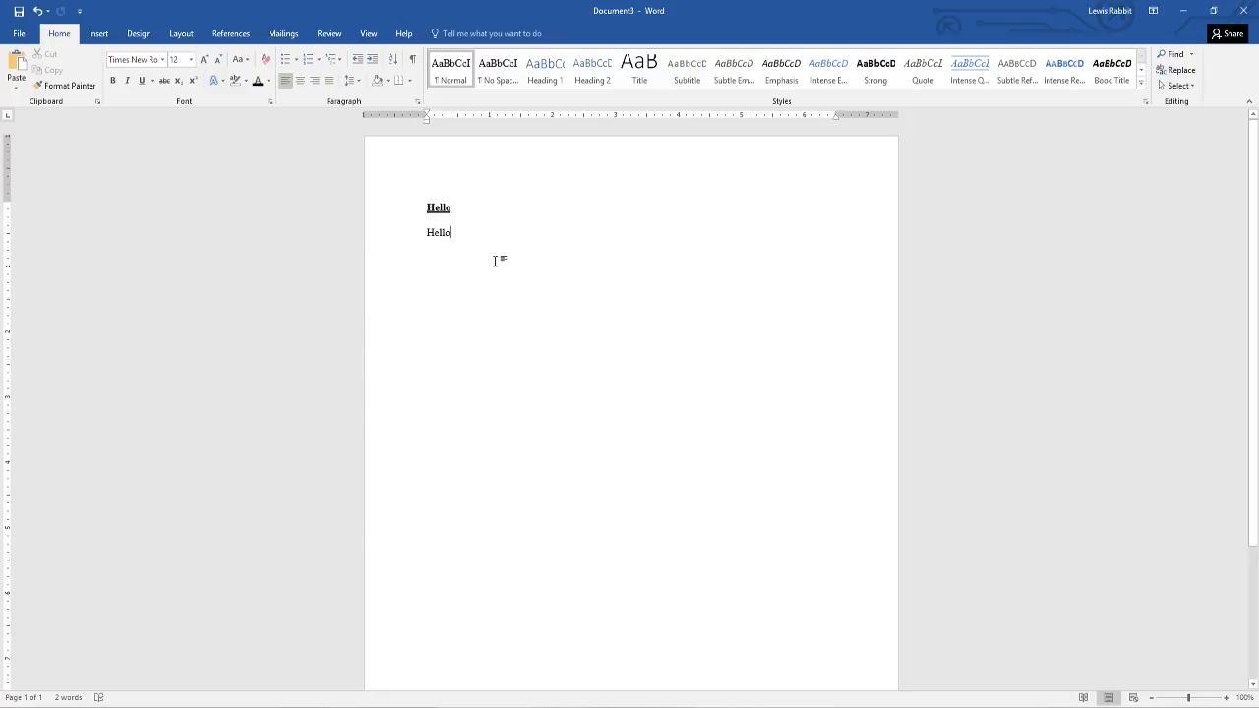